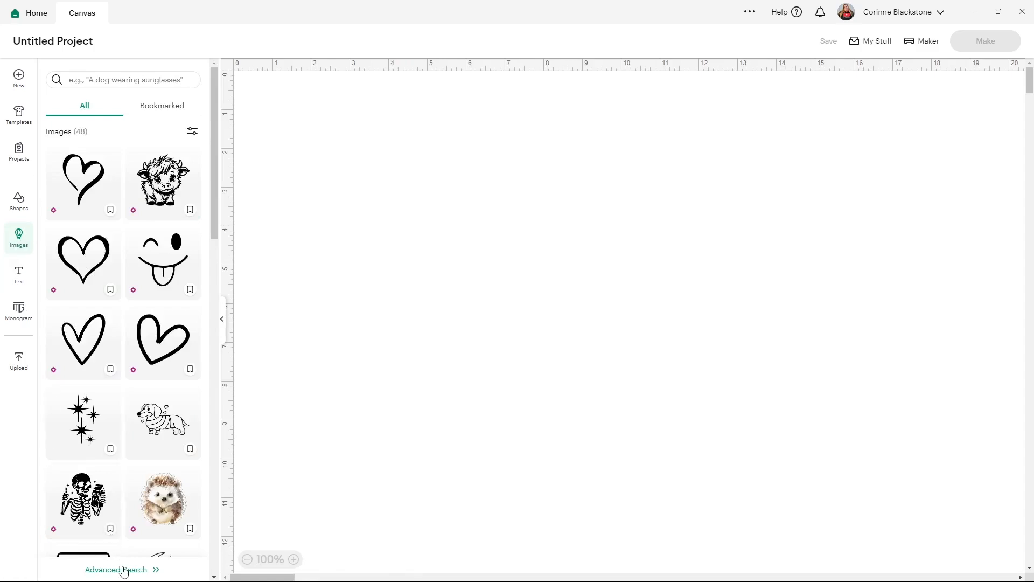
# Scroll the Images panel and open the full image search with category and type filters.
pyautogui.scroll(-3)
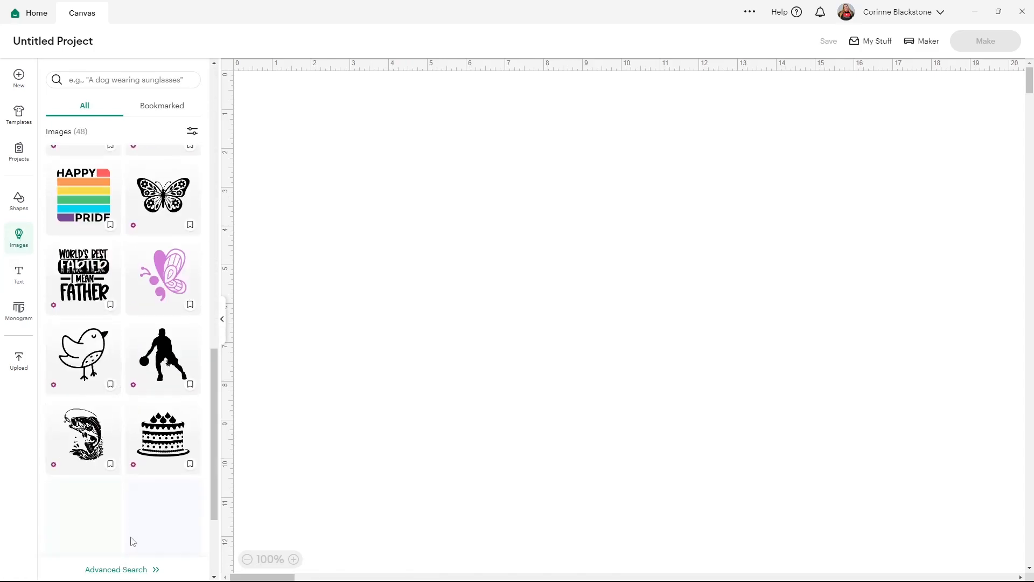
pyautogui.click(116, 569)
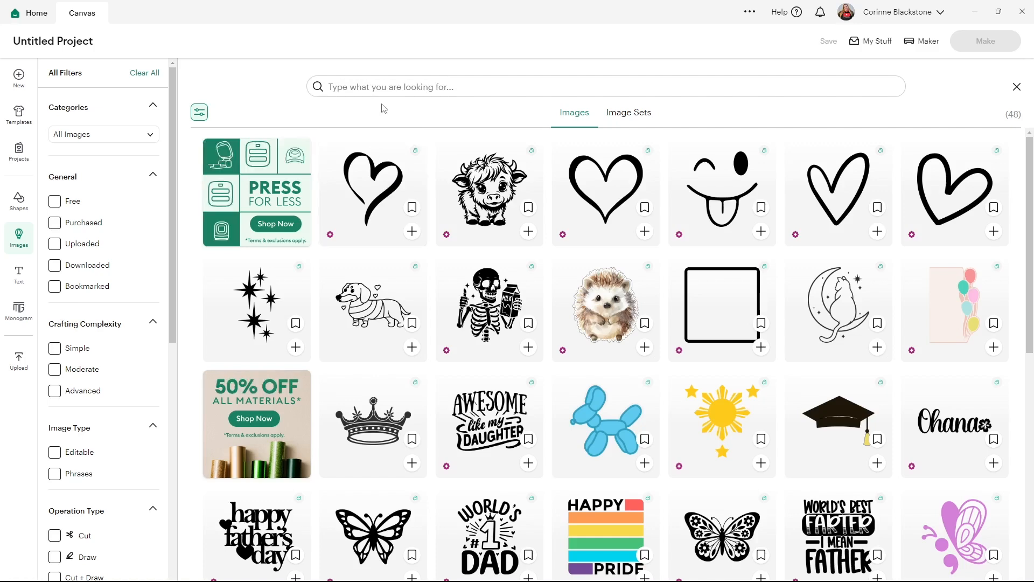
# Search the image library for 'cat' and browse the first page of ~27,700 results.
pyautogui.write('cat')
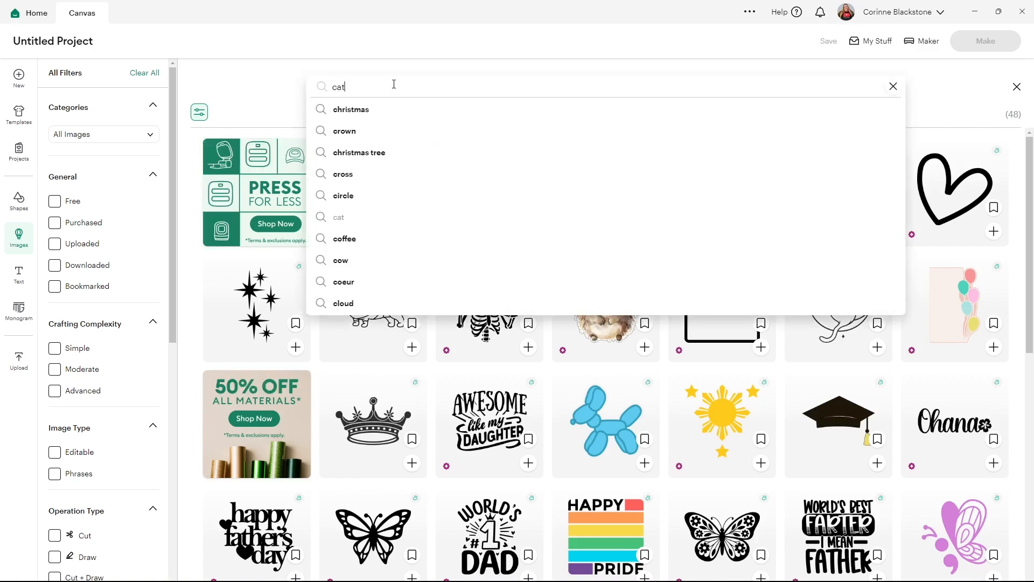
pyautogui.press('Enter')
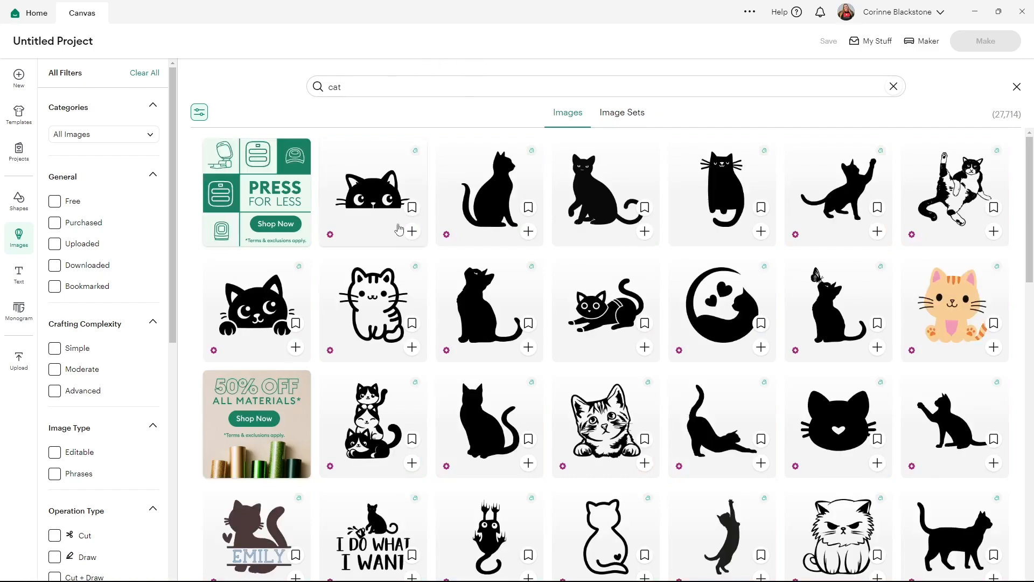
pyautogui.scroll(-3)
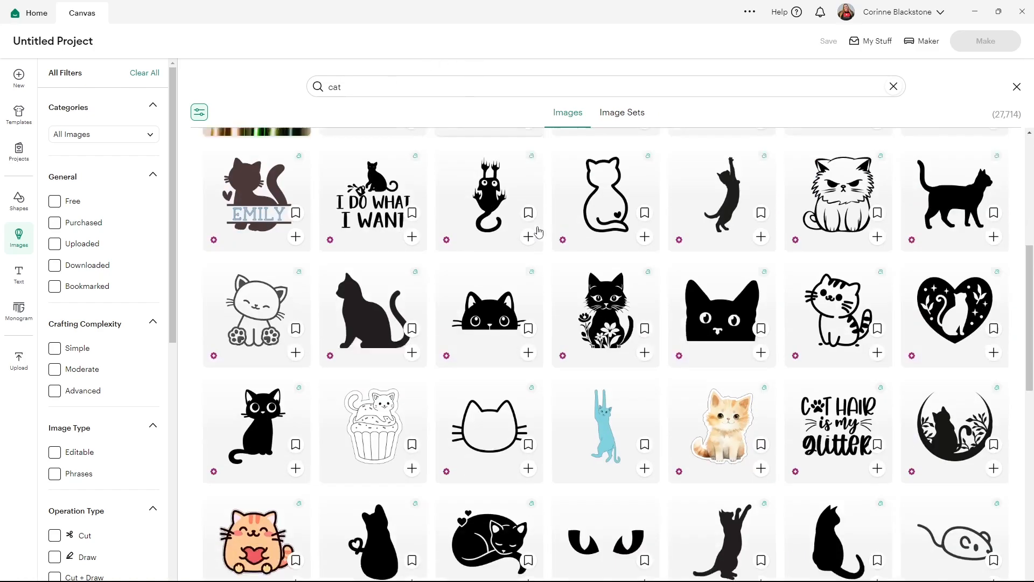
pyautogui.scroll(-3)
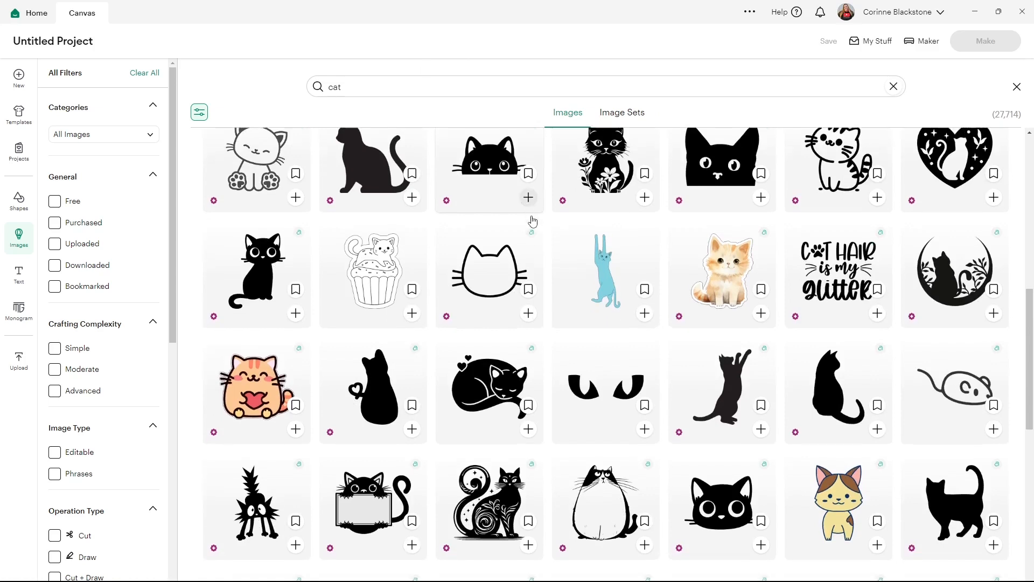
pyautogui.scroll(-3)
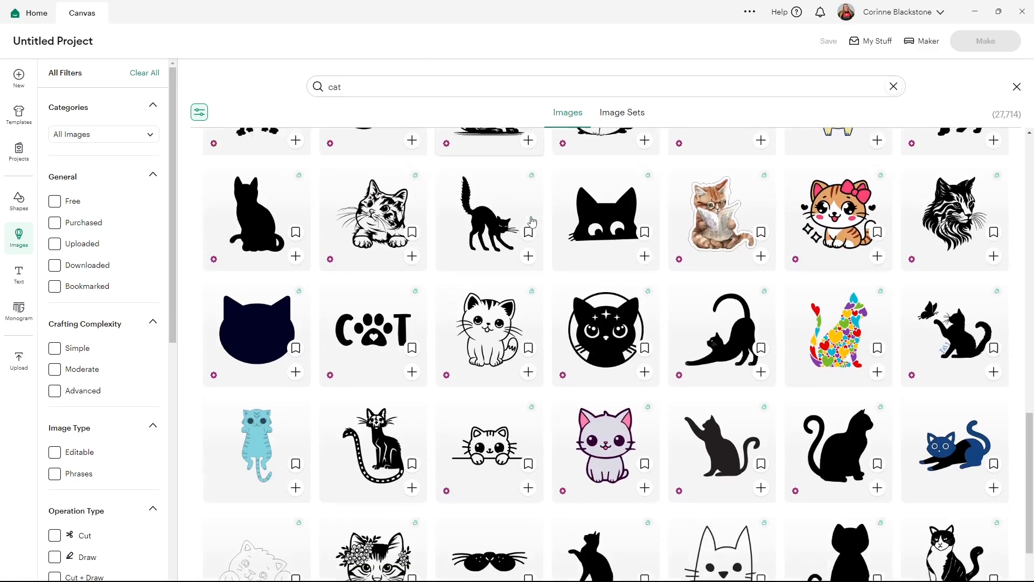
pyautogui.scroll(-3)
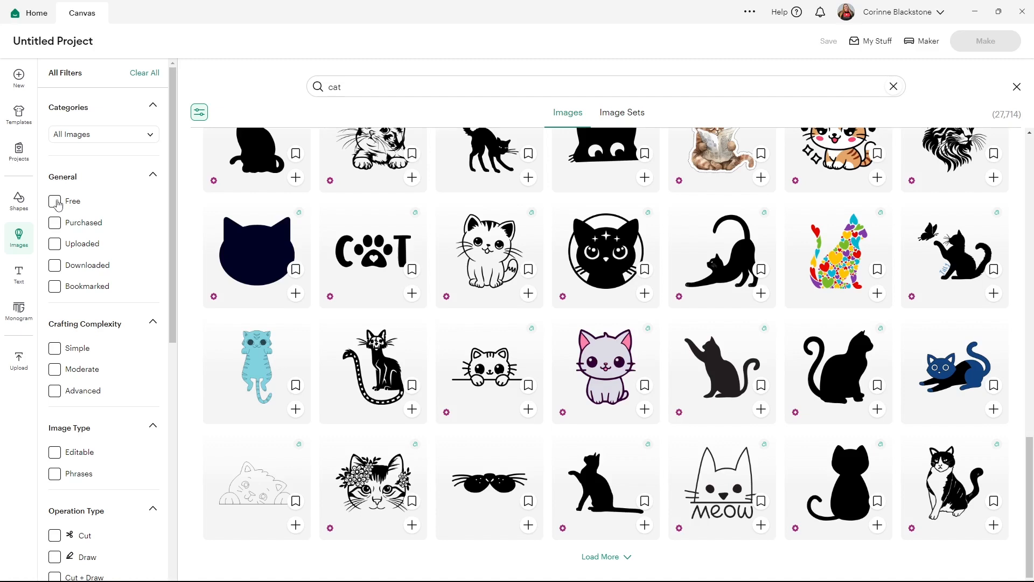
pyautogui.click(54, 201)
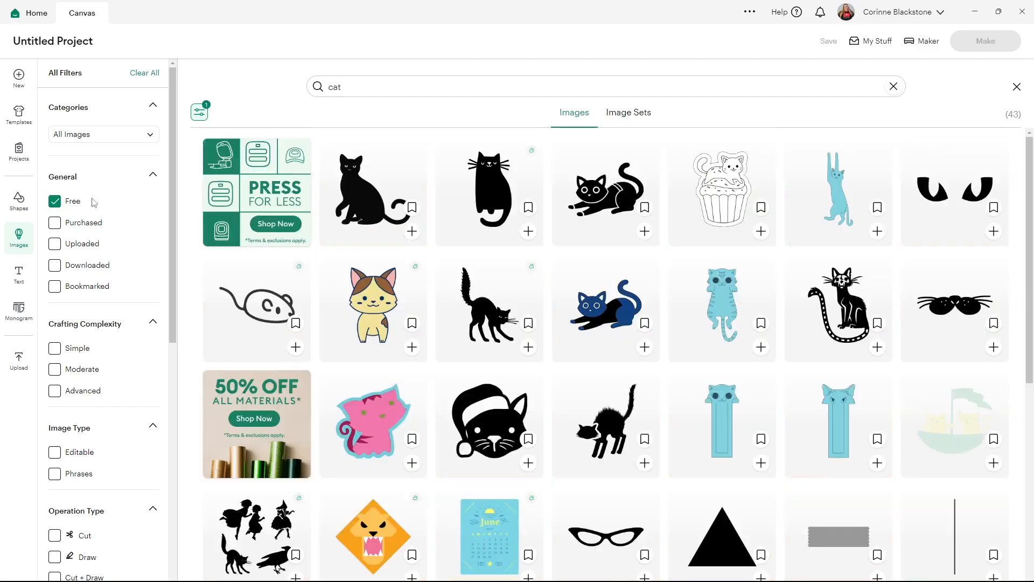
pyautogui.moveTo(482, 310)
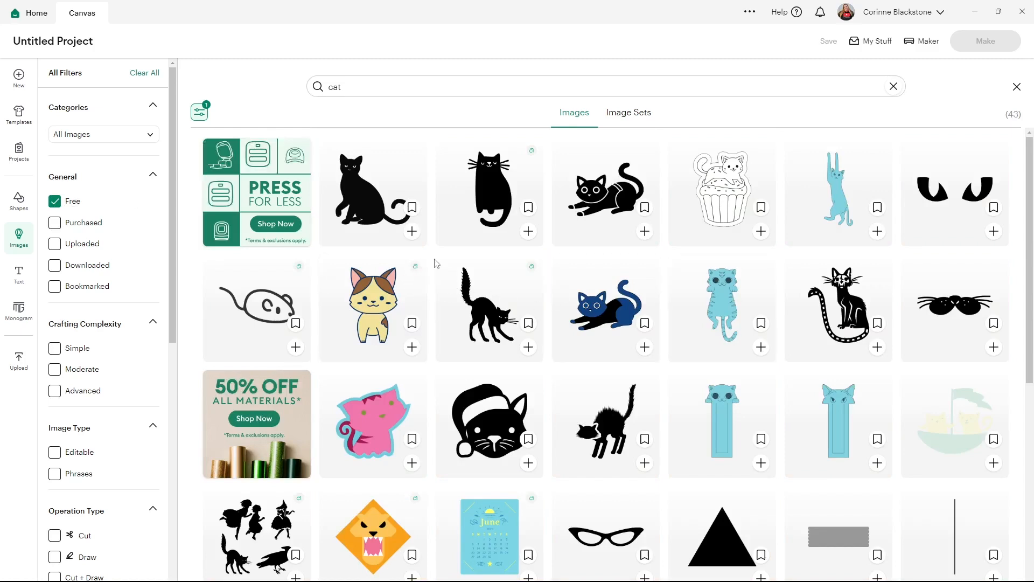
pyautogui.moveTo(1022, 71)
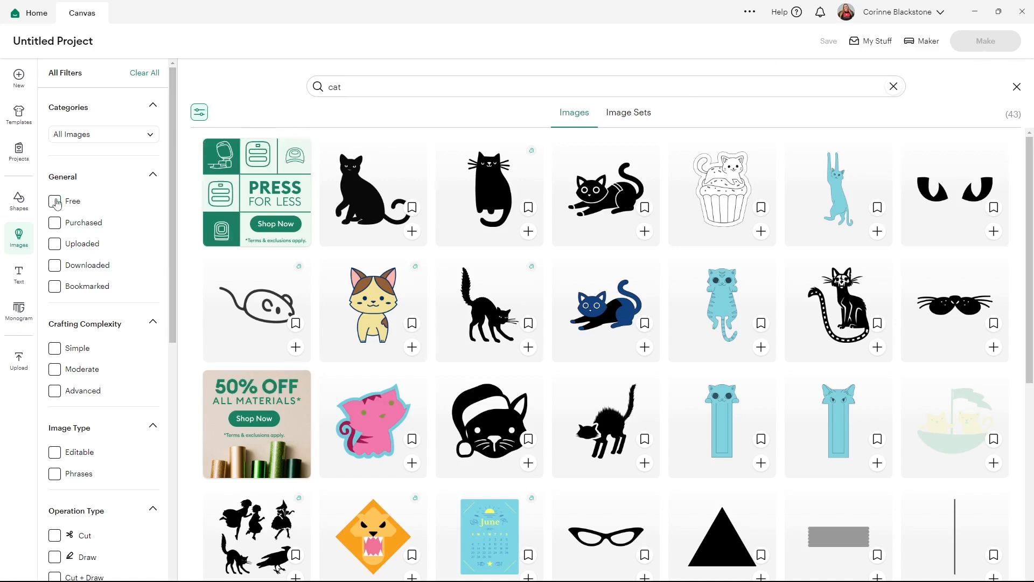
pyautogui.click(54, 202)
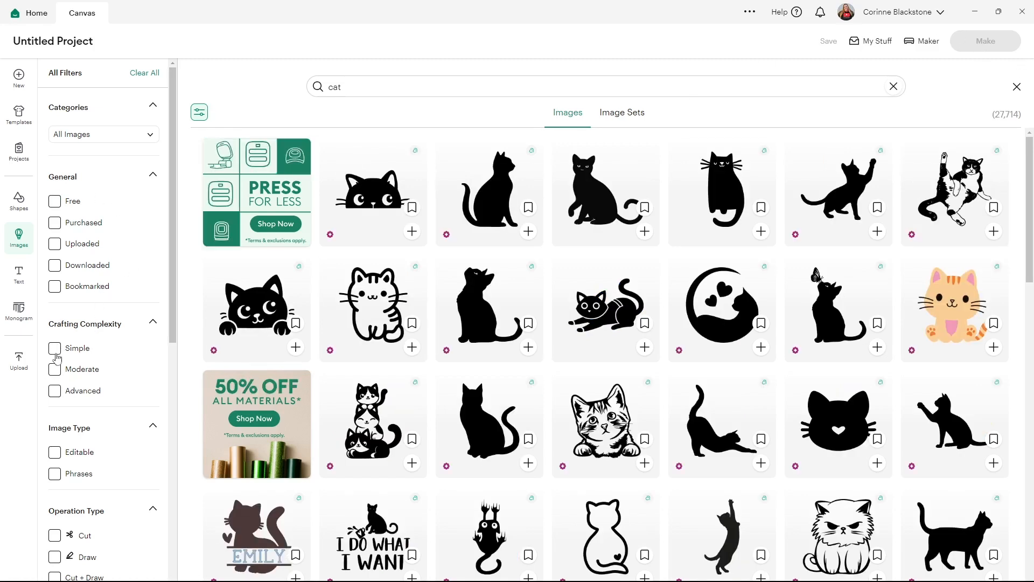
pyautogui.moveTo(51, 377)
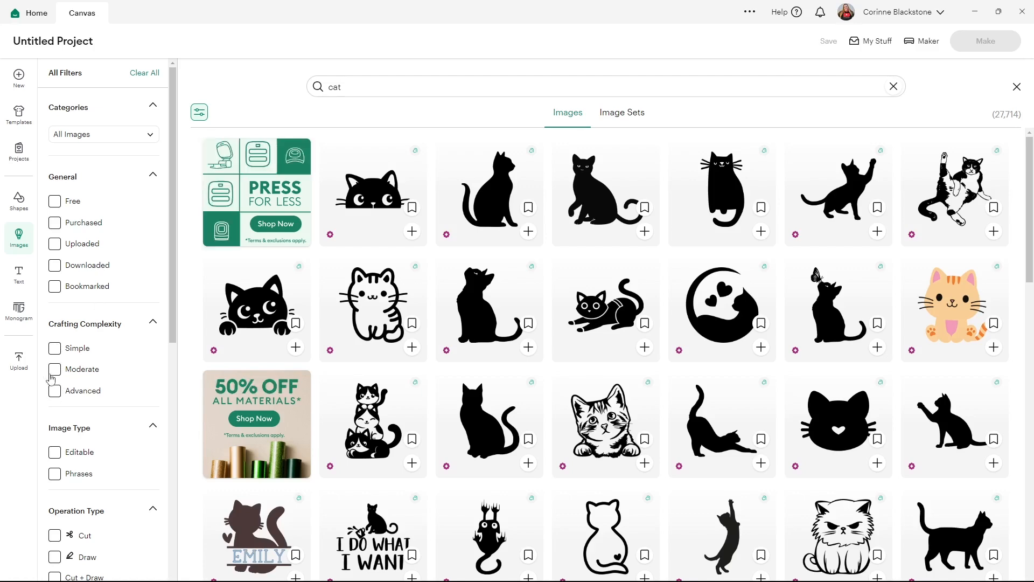
pyautogui.click(54, 348)
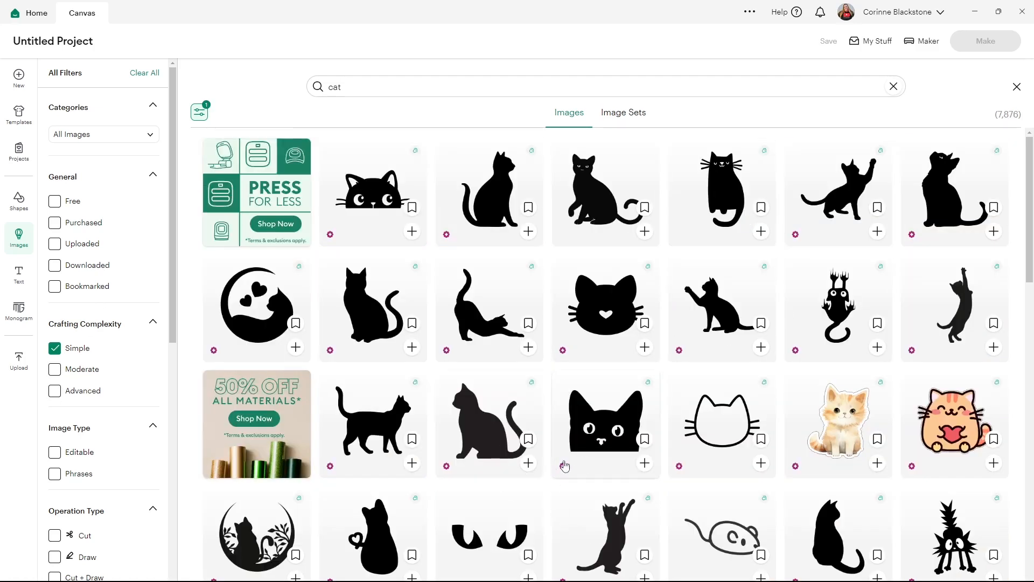
pyautogui.scroll(-3)
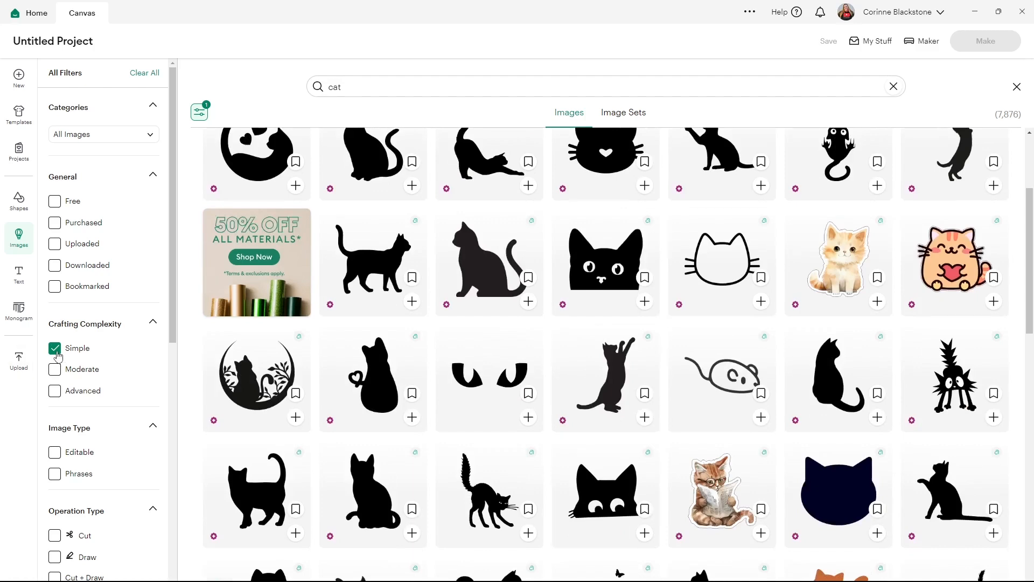
pyautogui.click(55, 390)
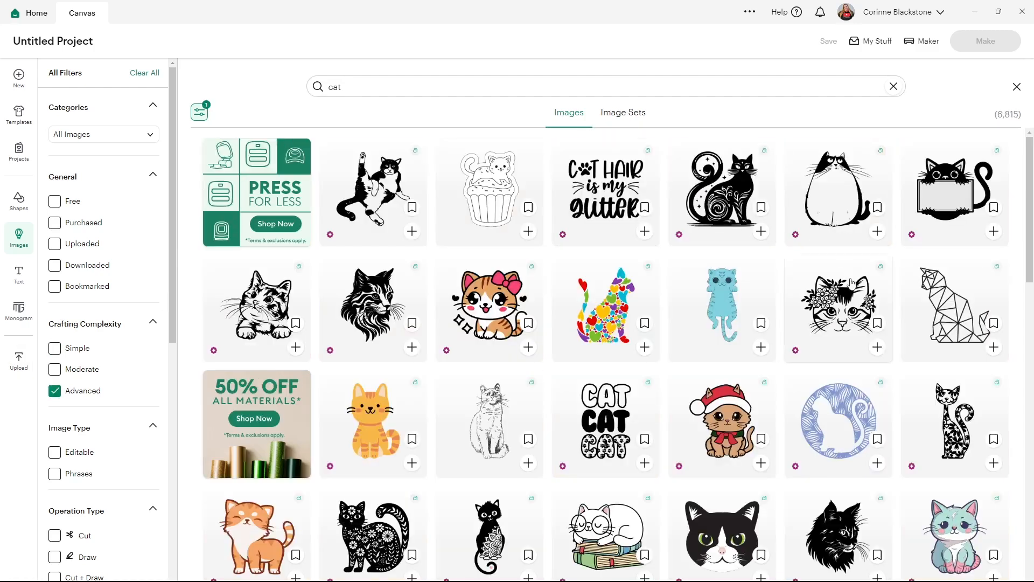
pyautogui.scroll(-3)
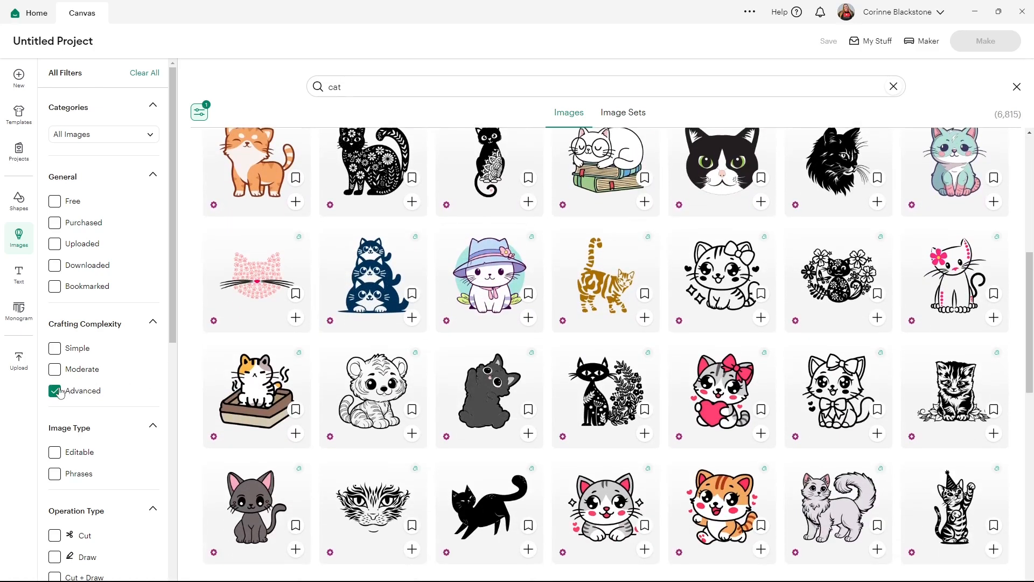
pyautogui.click(54, 390)
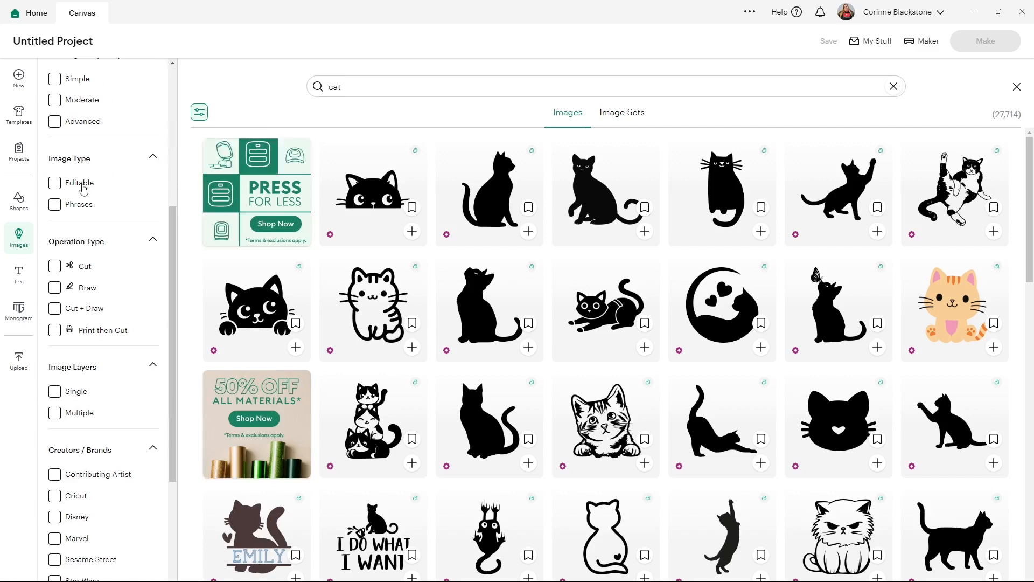
pyautogui.moveTo(100, 251)
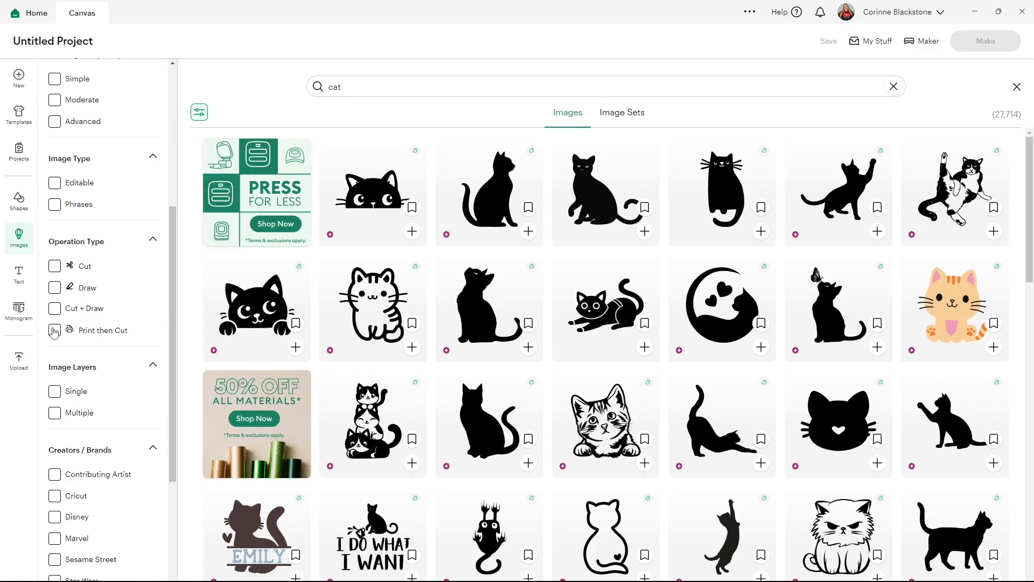
# Try the Print then Cut filter on the cat results, browse them, then remove it.
pyautogui.click(55, 330)
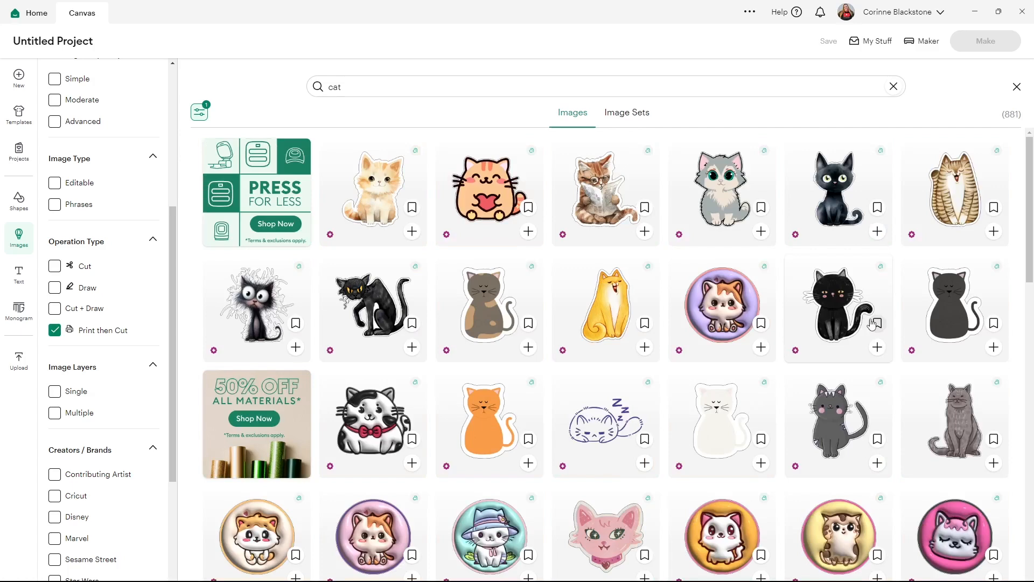
pyautogui.scroll(-3)
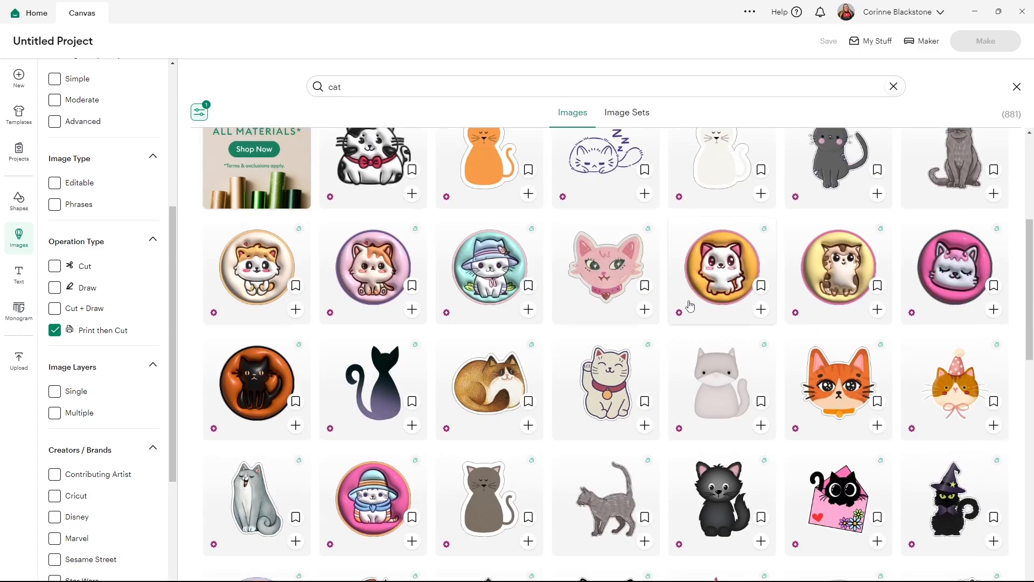
pyautogui.scroll(-3)
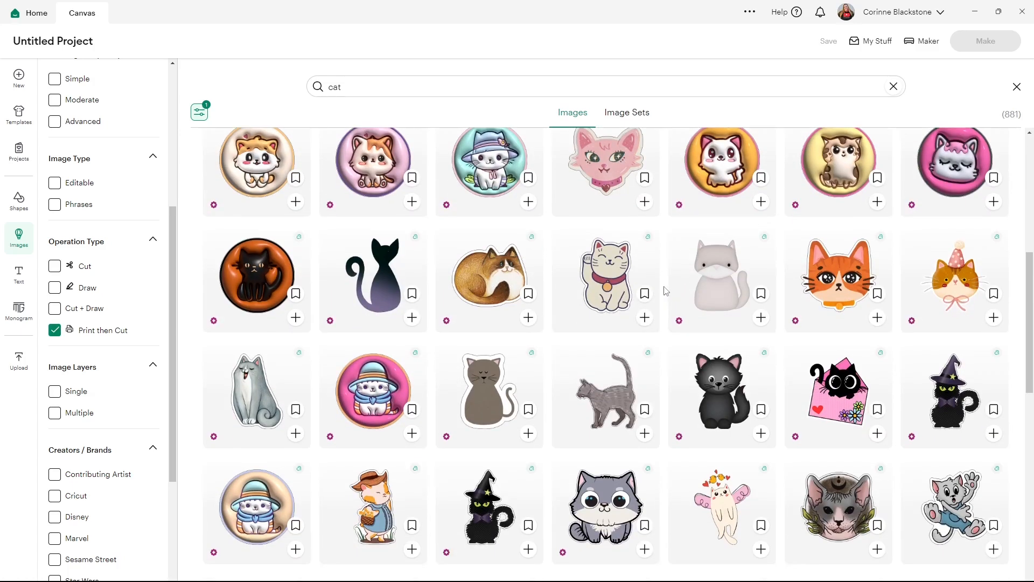
pyautogui.scroll(-3)
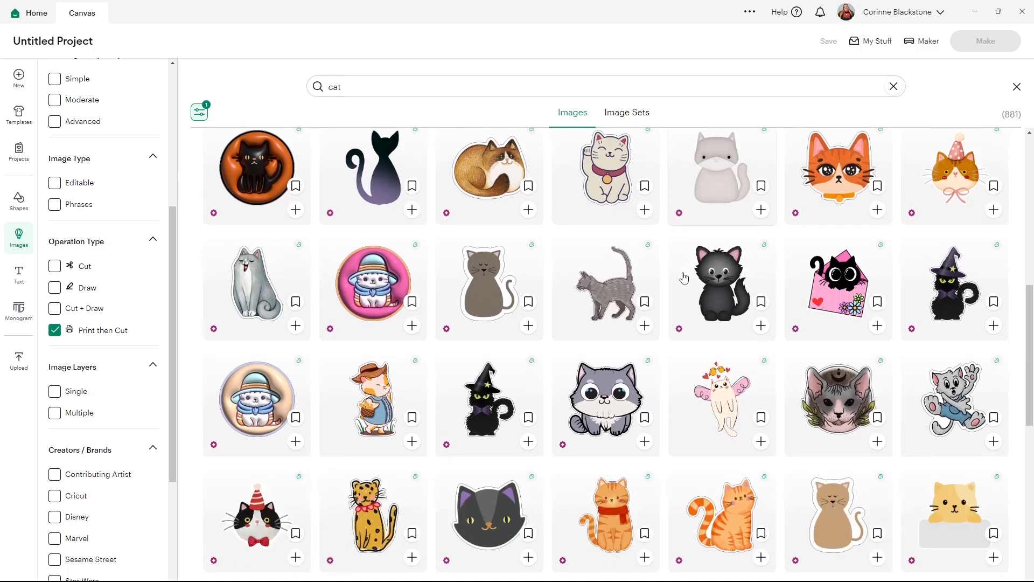
pyautogui.scroll(-3)
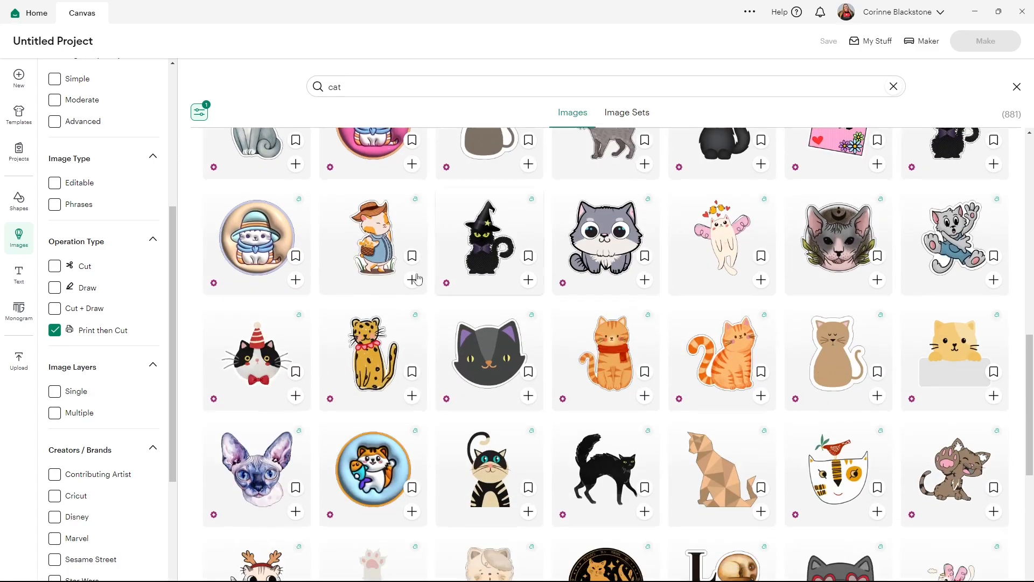
pyautogui.click(55, 329)
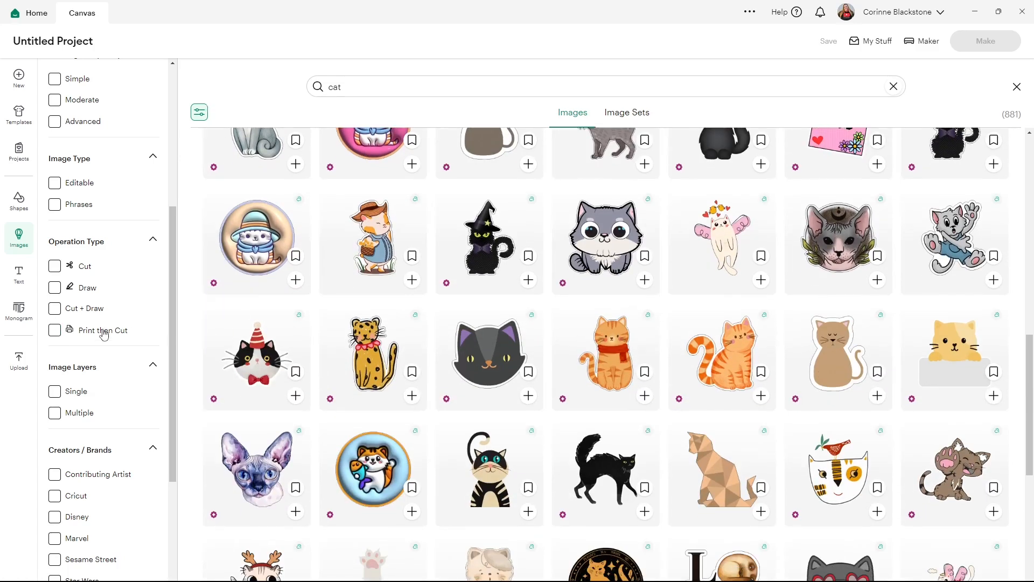
# Try the Single (15,496) and Multiple (10,204) layer filters, then clear them back to 27,714 results.
pyautogui.click(55, 390)
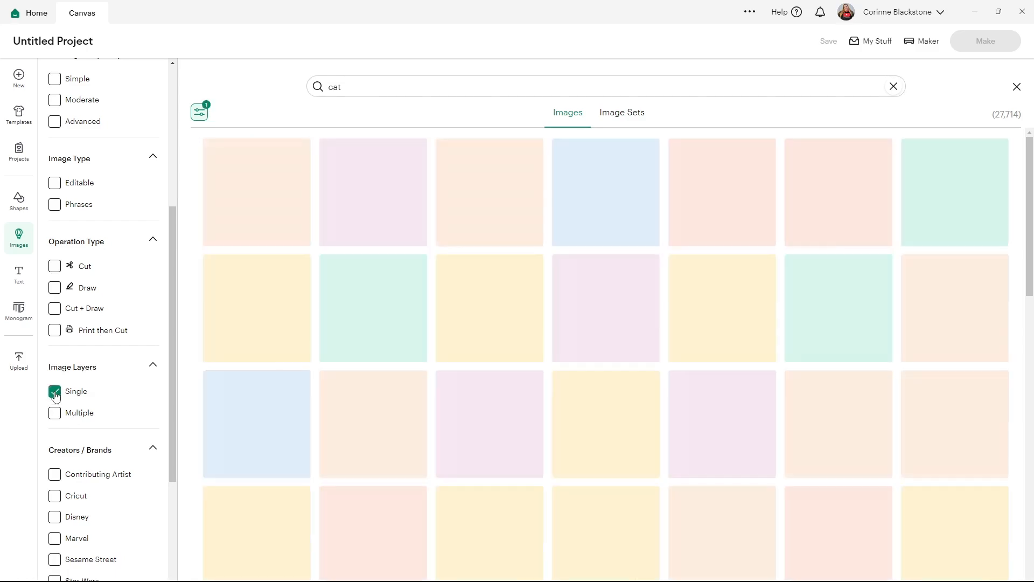
pyautogui.click(53, 390)
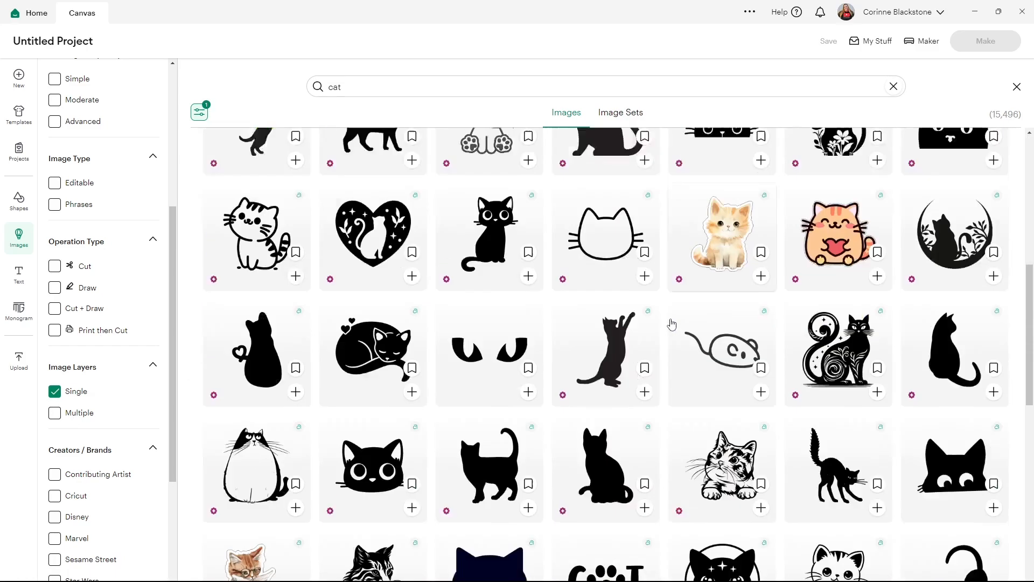
pyautogui.scroll(-3)
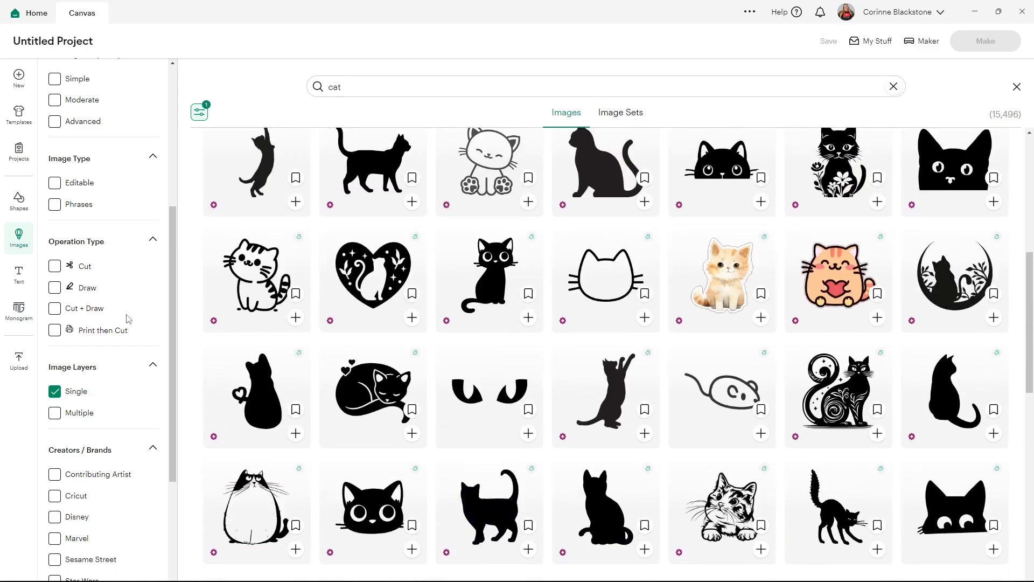
pyautogui.click(55, 412)
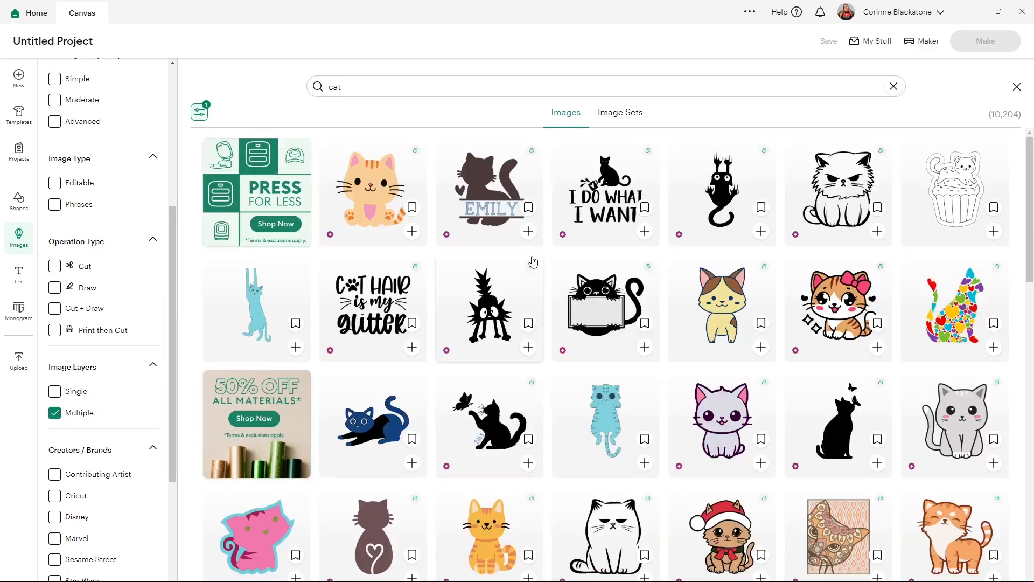
pyautogui.scroll(-3)
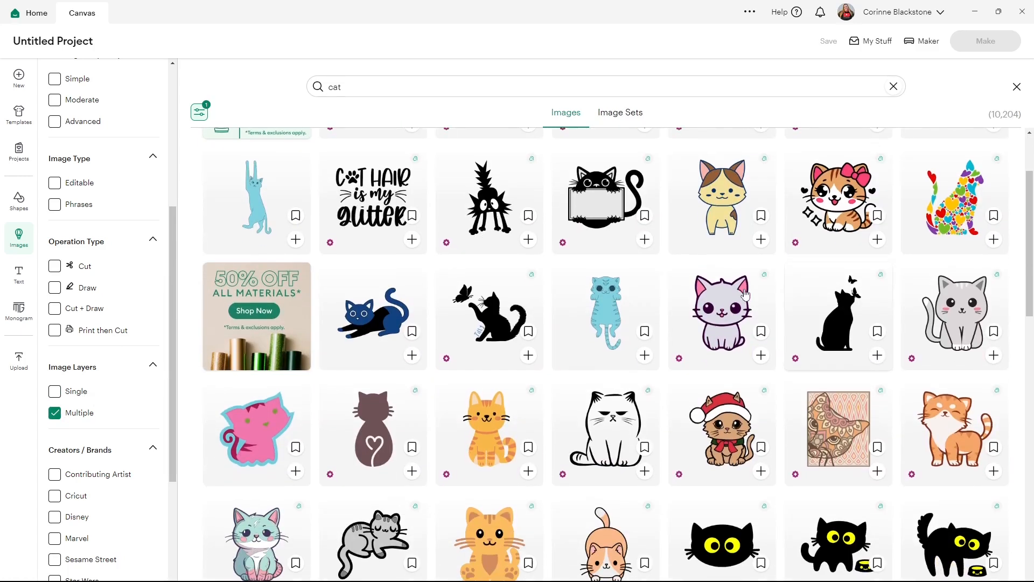
pyautogui.scroll(-3)
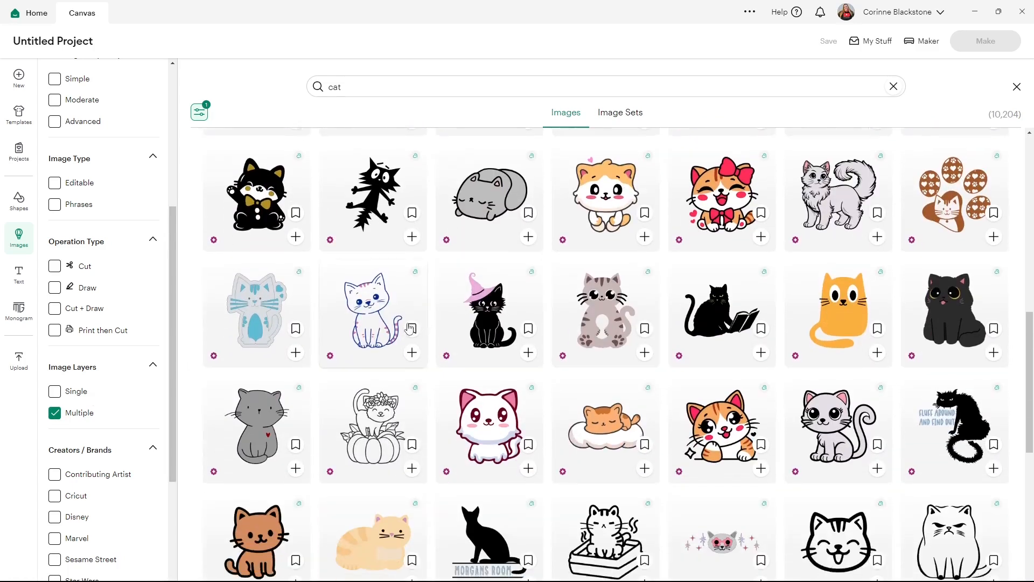
pyautogui.click(55, 413)
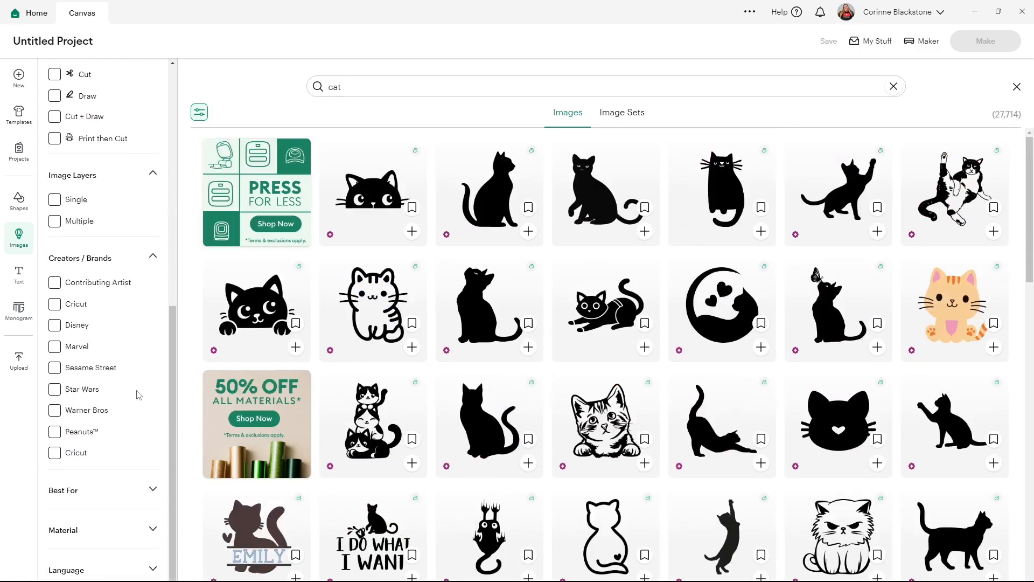
pyautogui.moveTo(118, 522)
pyautogui.write(' with glasses')
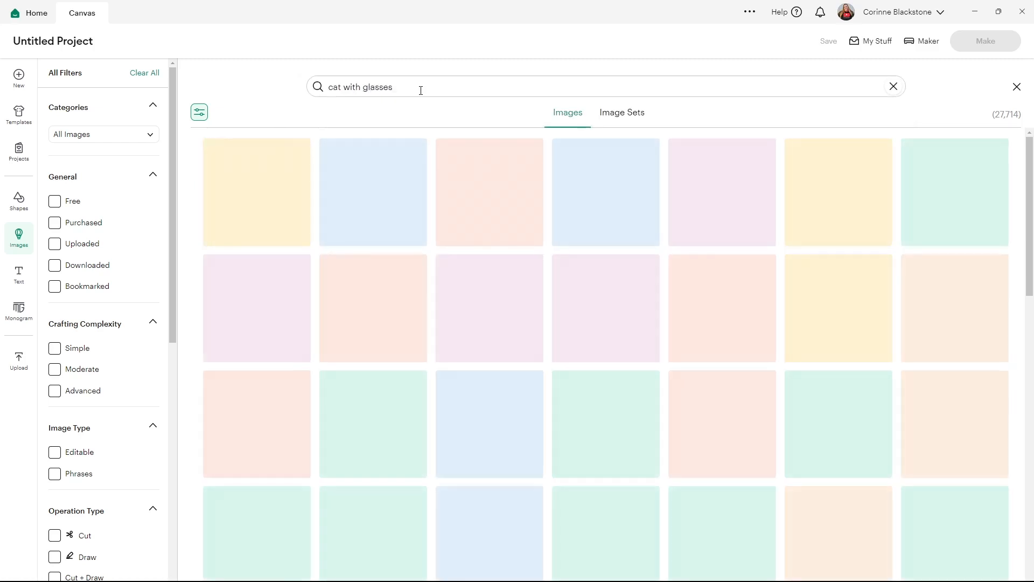
# Search the image library for 'cat with glasses', returning 18,011 results.
pyautogui.press('enter')
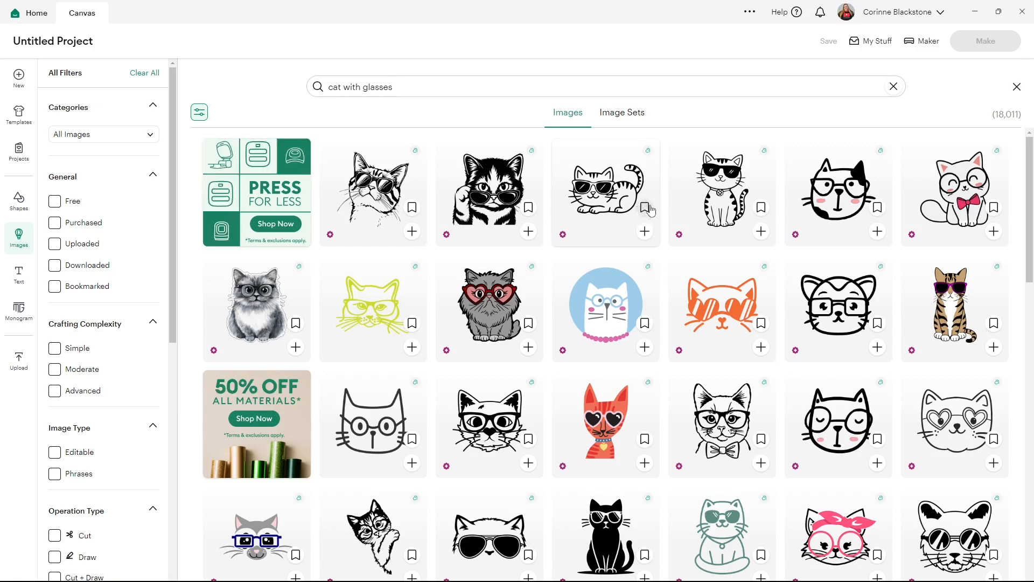
pyautogui.click(644, 208)
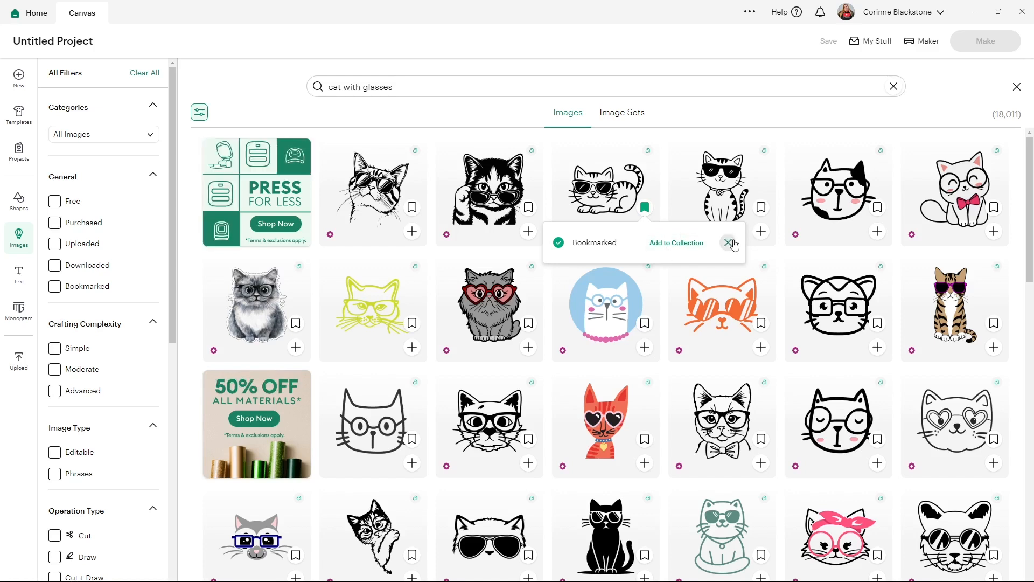
pyautogui.click(729, 242)
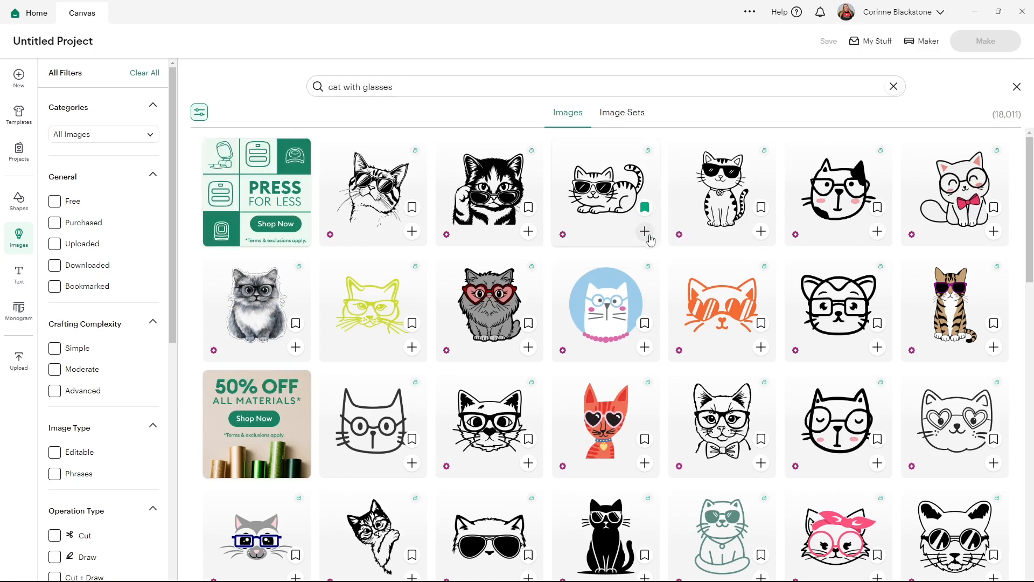
pyautogui.click(604, 189)
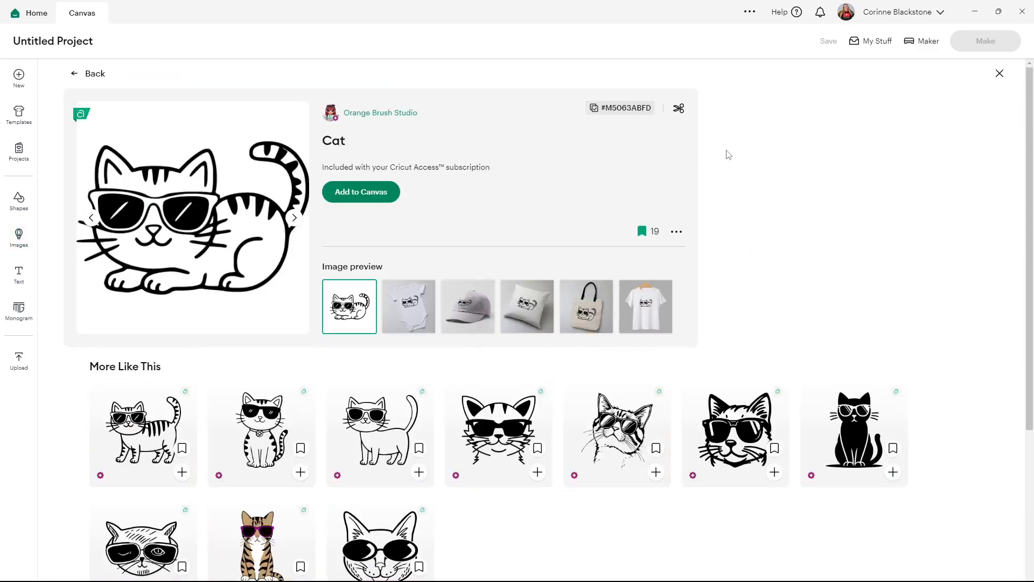
pyautogui.scroll(-3)
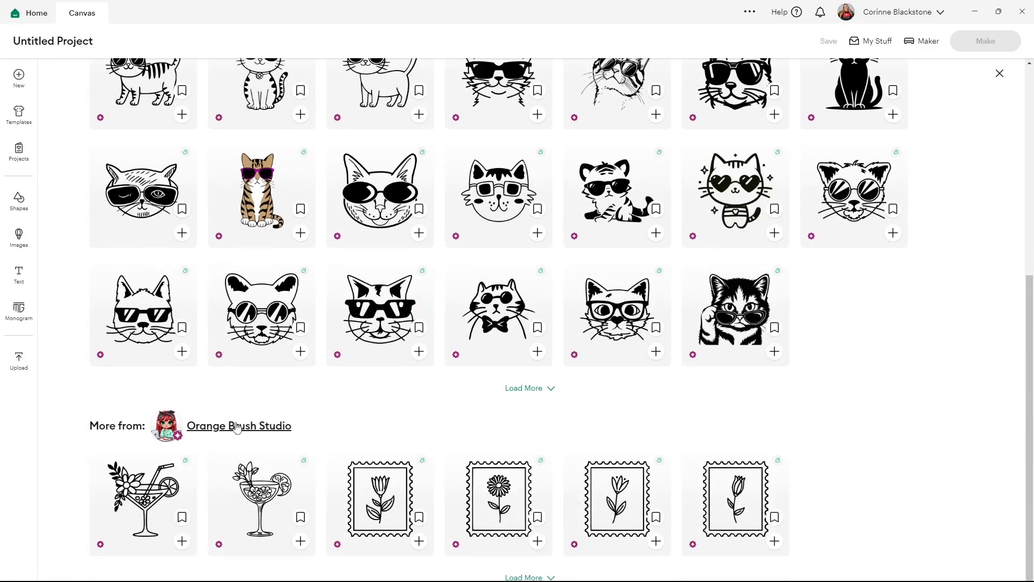
pyautogui.click(240, 425)
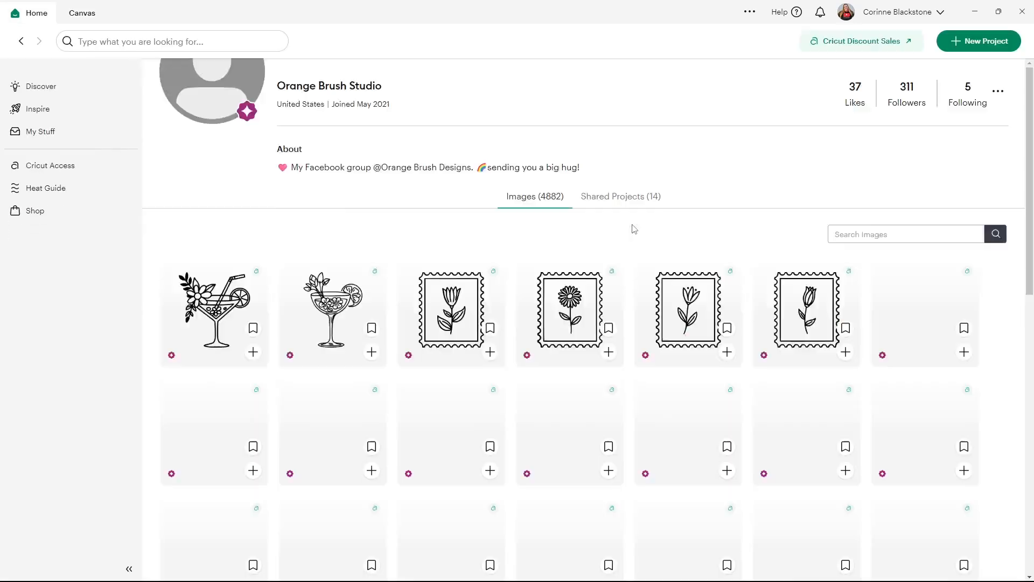
# Bookmark Orange Brush Studio's lava lamp ghosts image and show the studio's 14 shared projects.
pyautogui.scroll(-3)
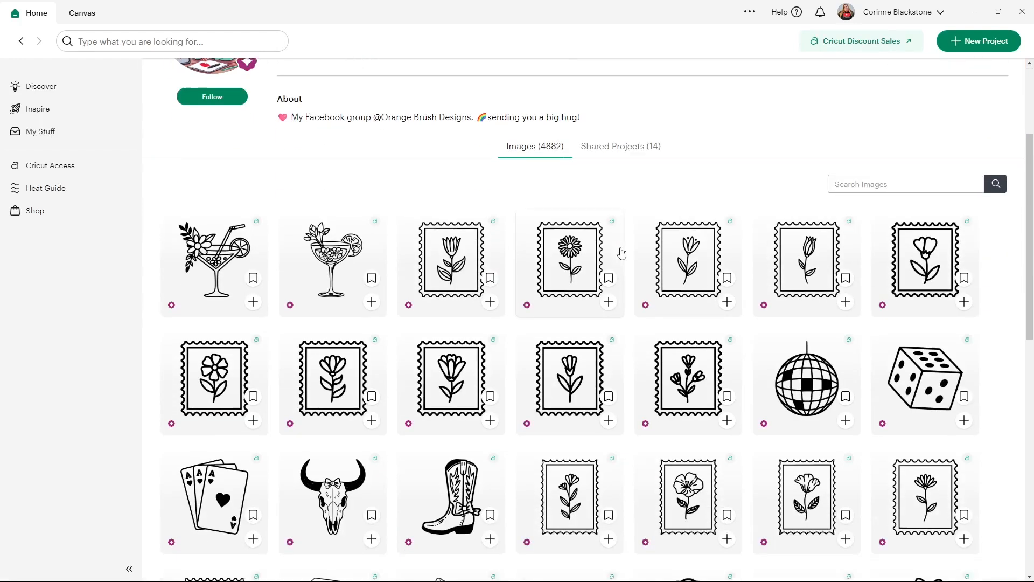
pyautogui.scroll(-3)
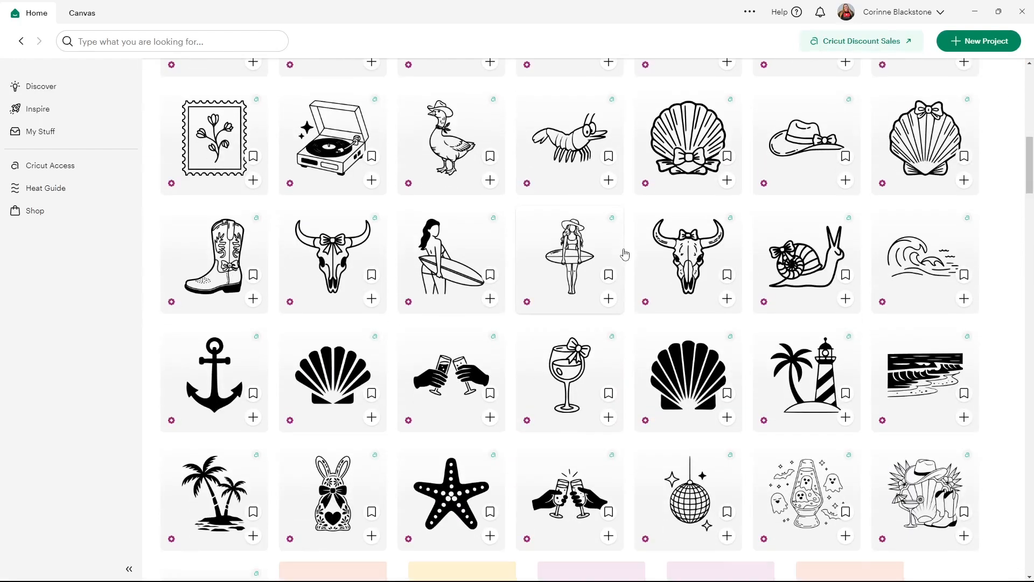
pyautogui.scroll(-3)
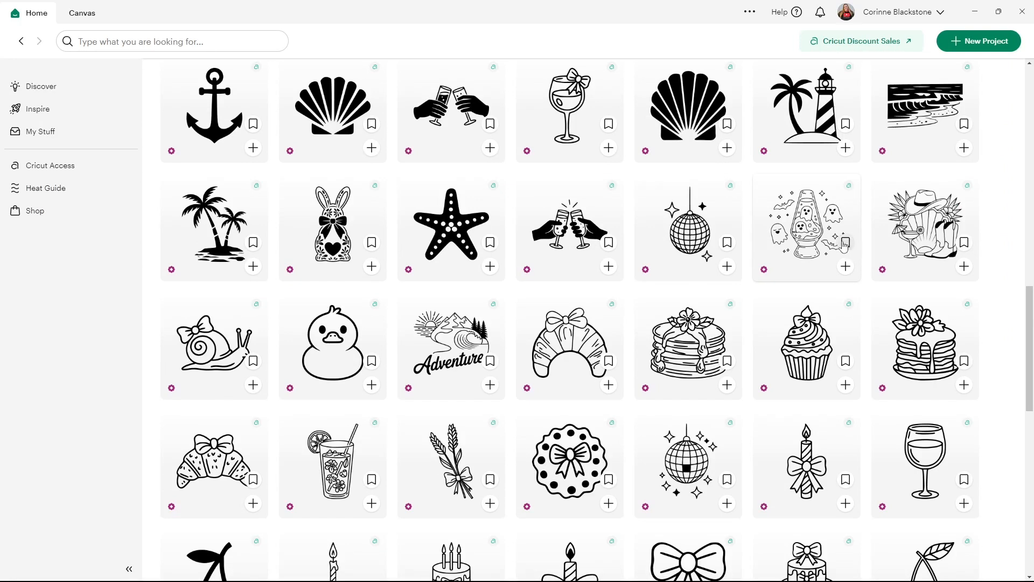
pyautogui.click(845, 242)
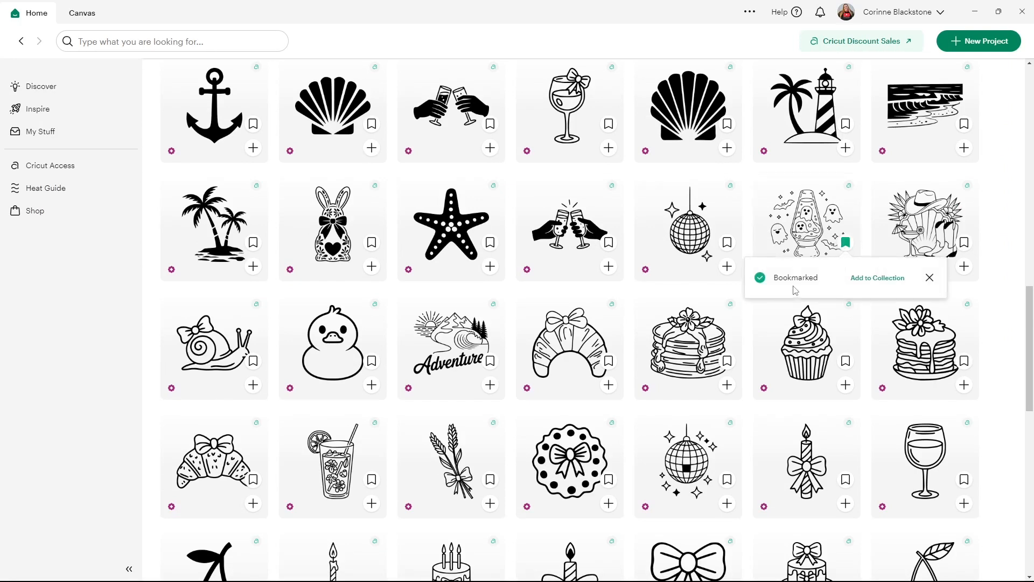
pyautogui.moveTo(502, 336)
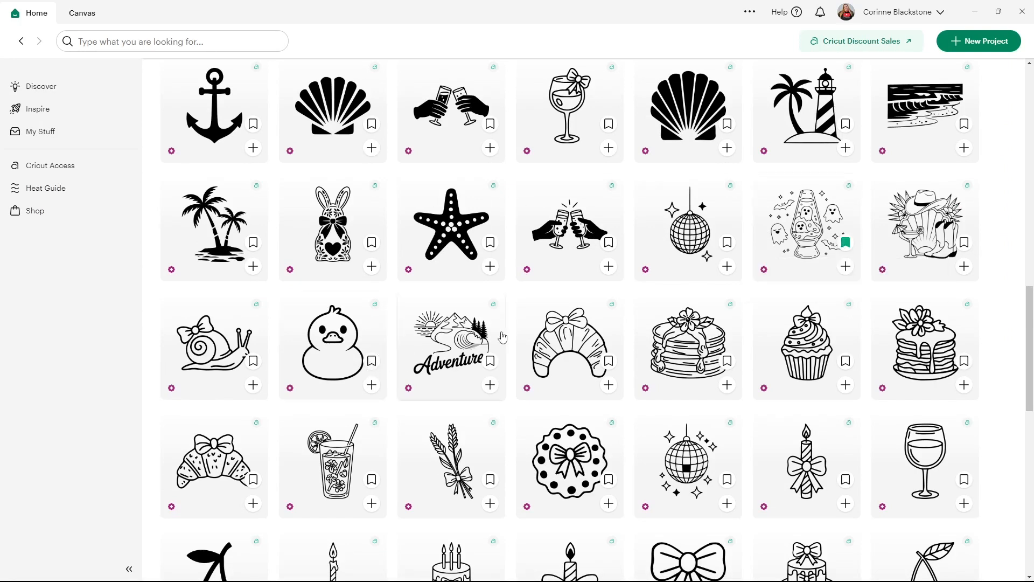
pyautogui.click(371, 361)
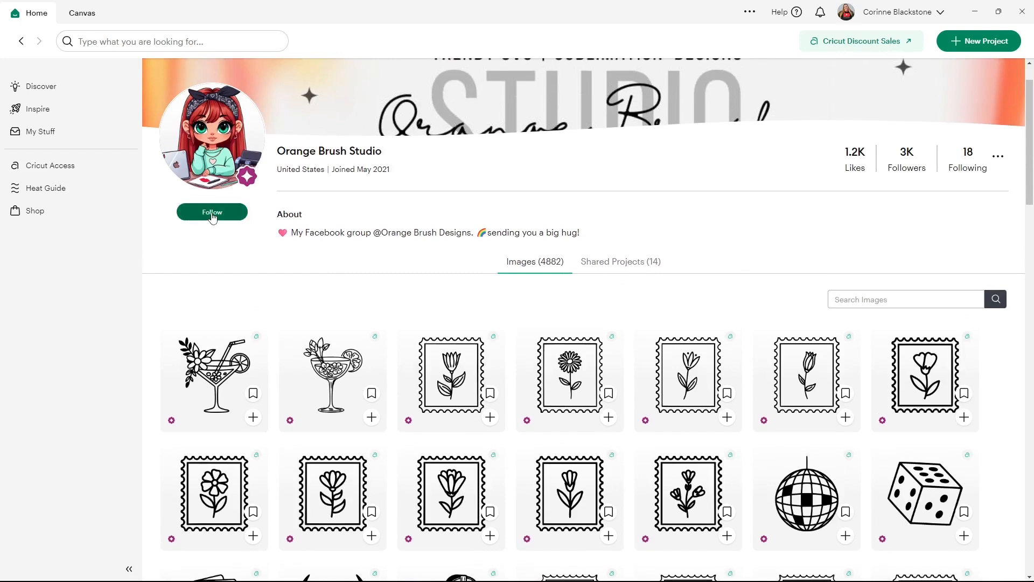
pyautogui.moveTo(212, 217)
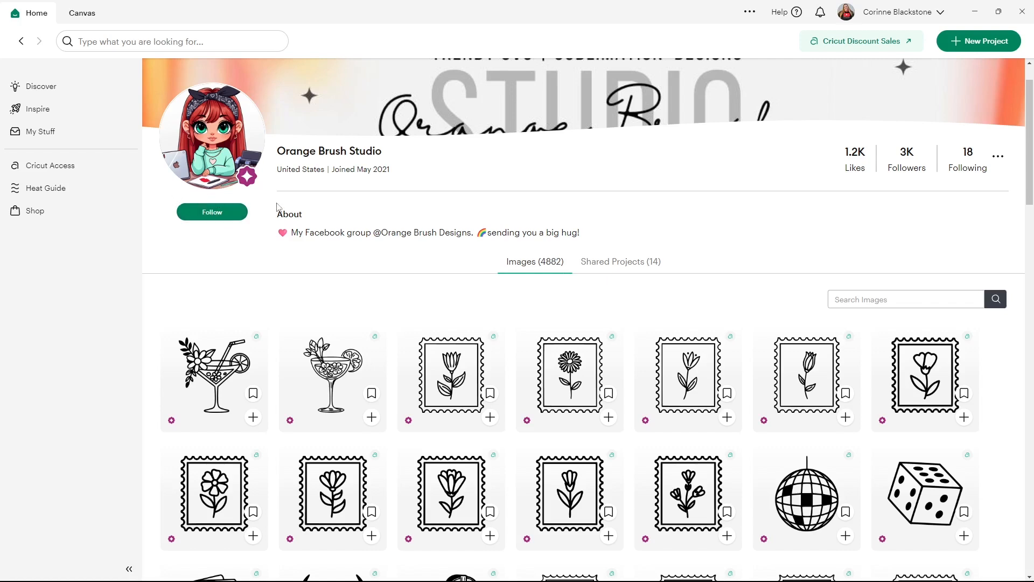
pyautogui.moveTo(361, 211)
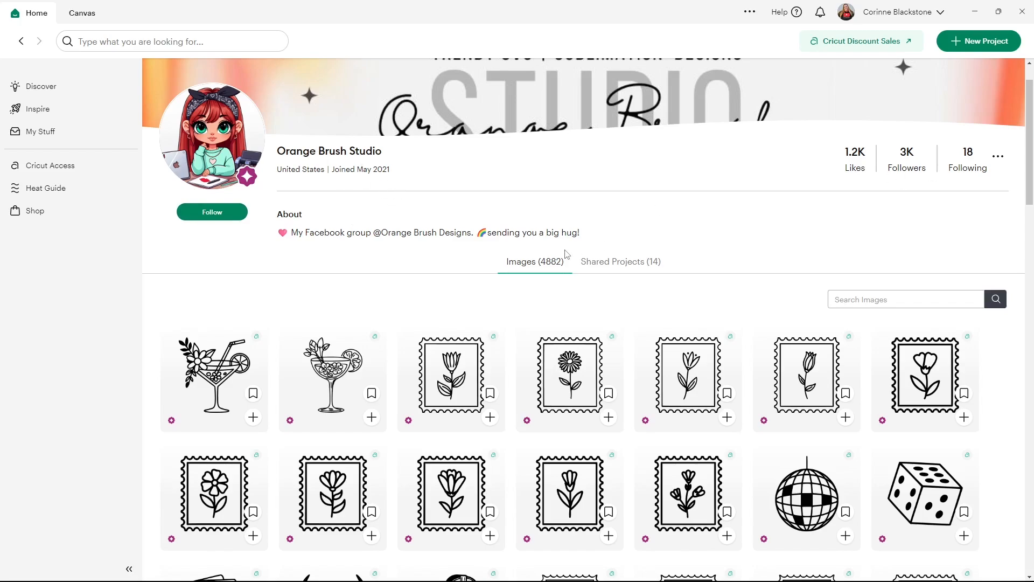
pyautogui.scroll(-3)
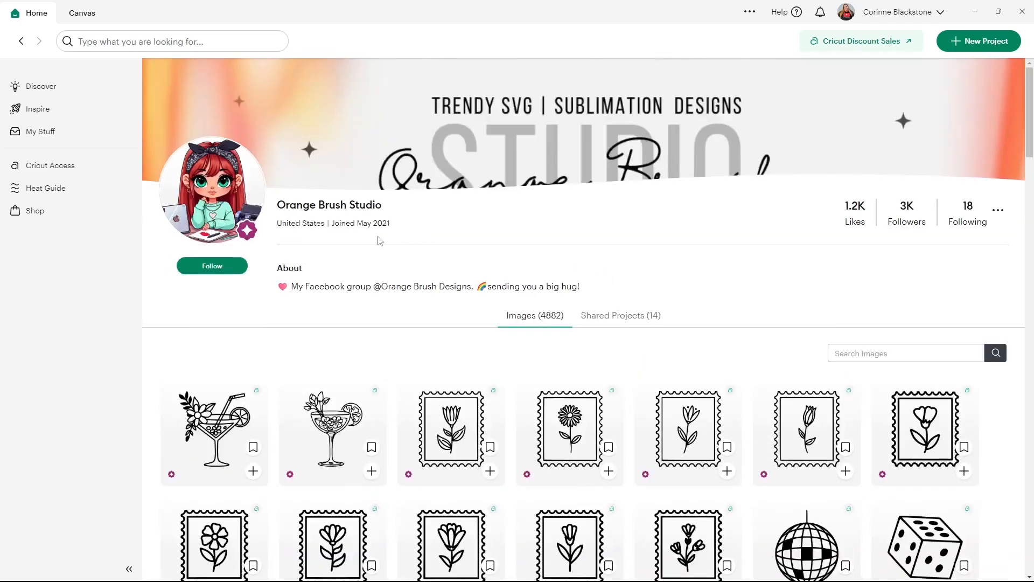
pyautogui.click(619, 315)
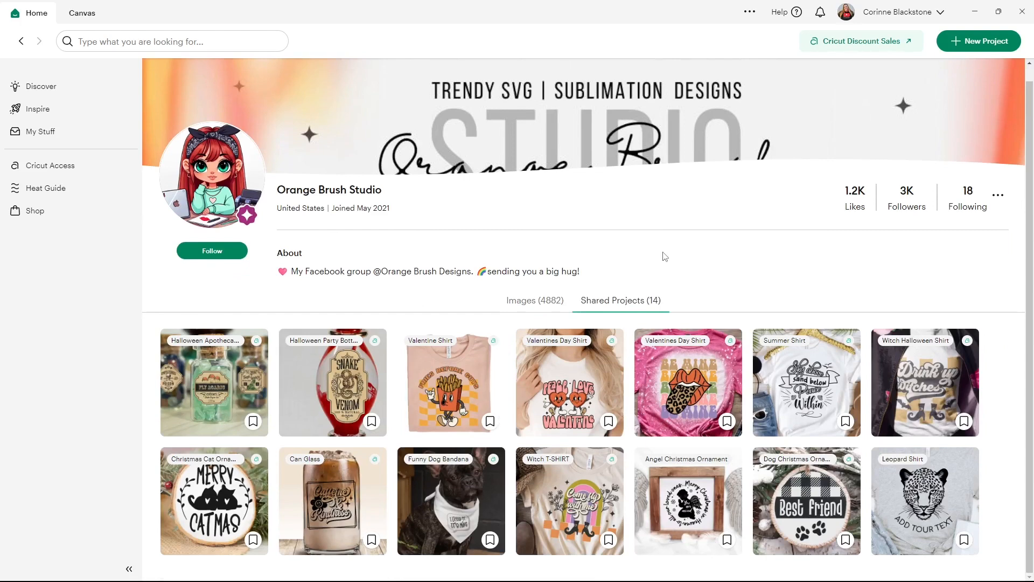
pyautogui.moveTo(414, 298)
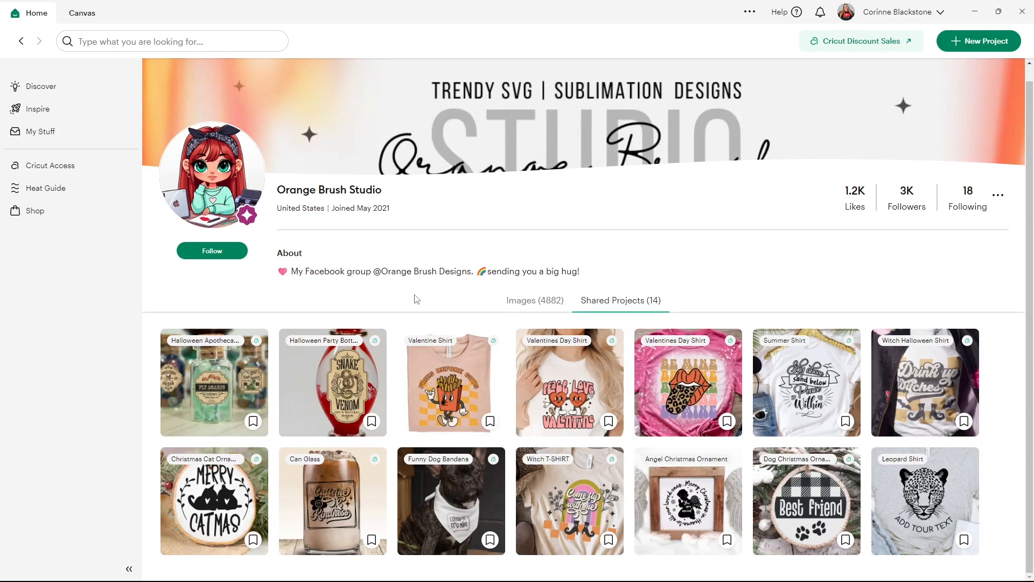
pyautogui.moveTo(95, 98)
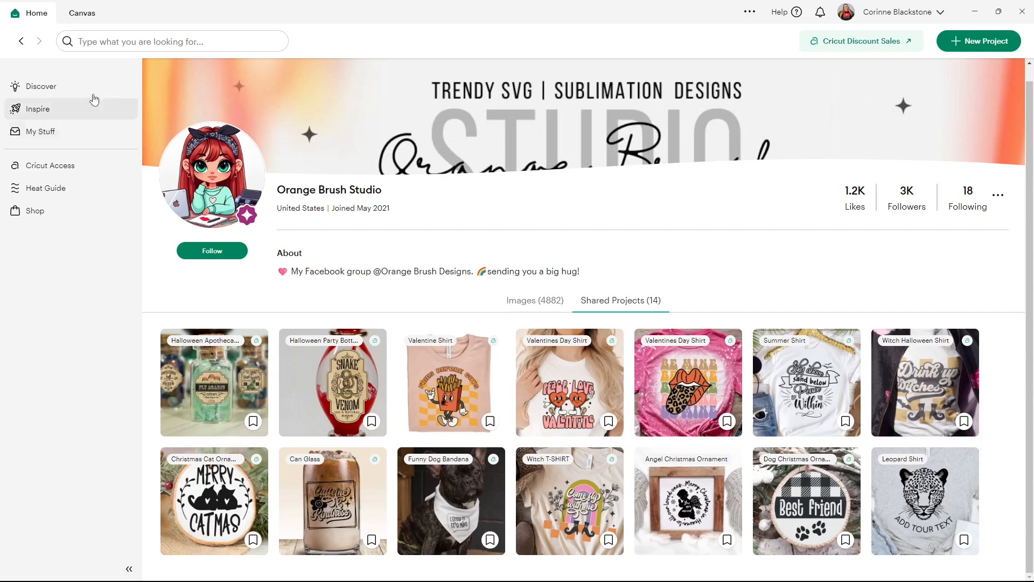
# View My Stuff's Bookmarked, Ready-to-Make and All project lists in turn.
pyautogui.click(40, 131)
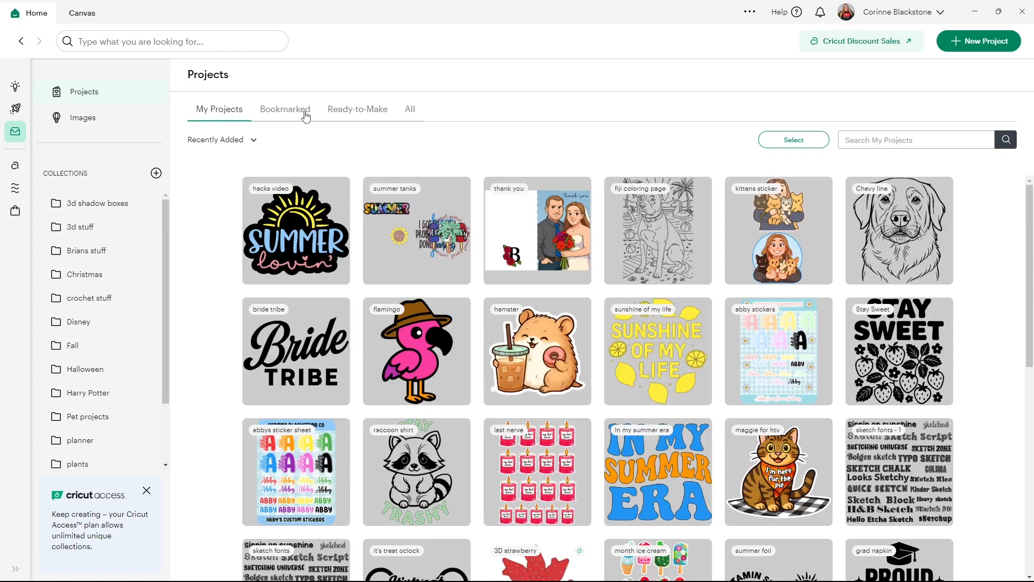
pyautogui.click(285, 109)
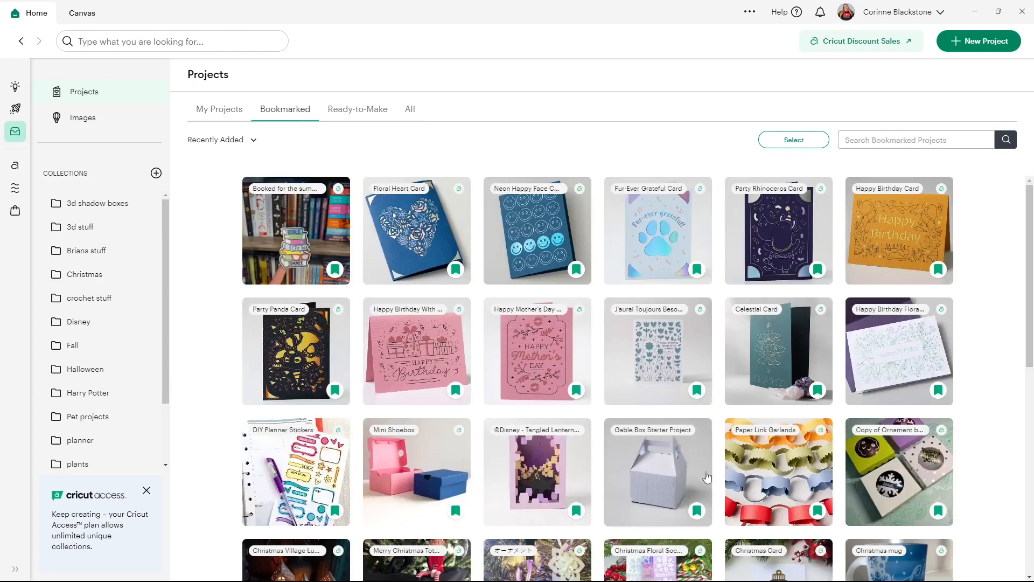
pyautogui.click(357, 109)
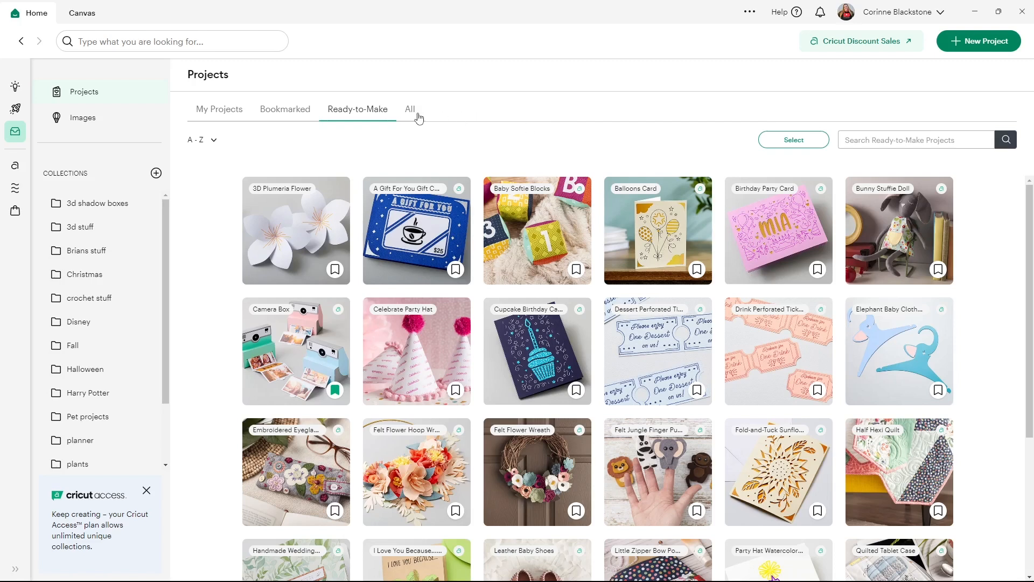
pyautogui.click(410, 109)
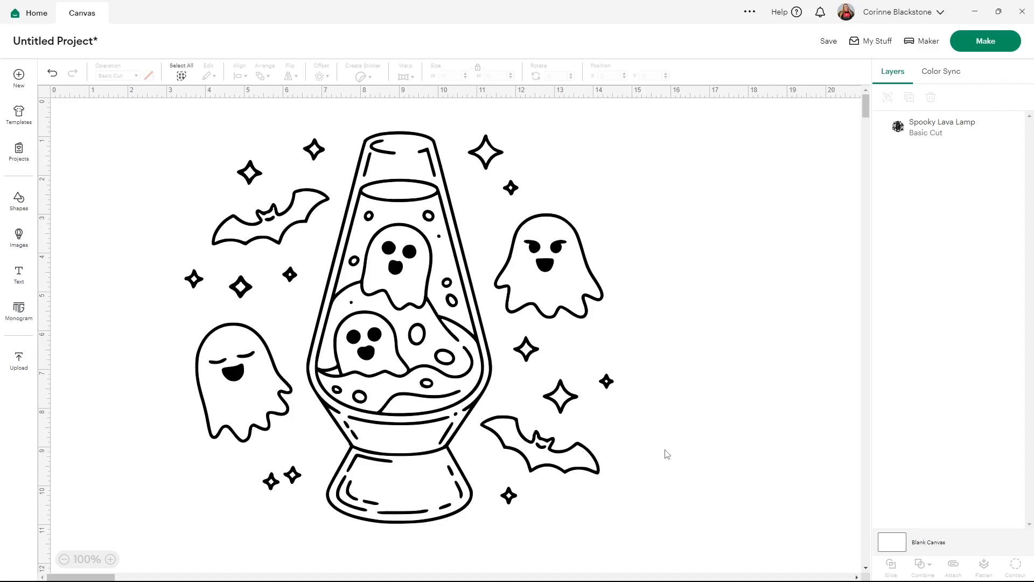
pyautogui.moveTo(650, 452)
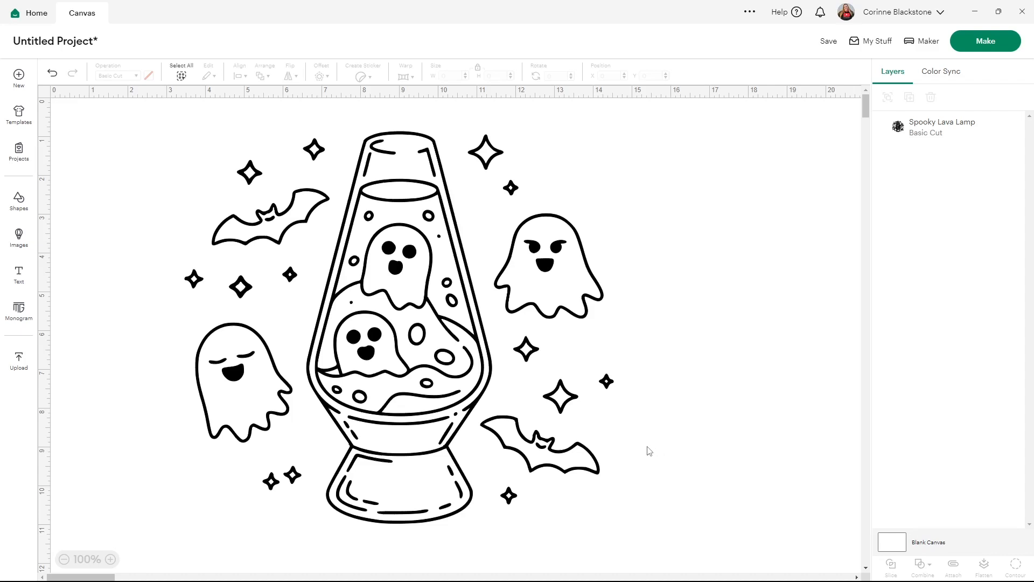
pyautogui.moveTo(675, 401)
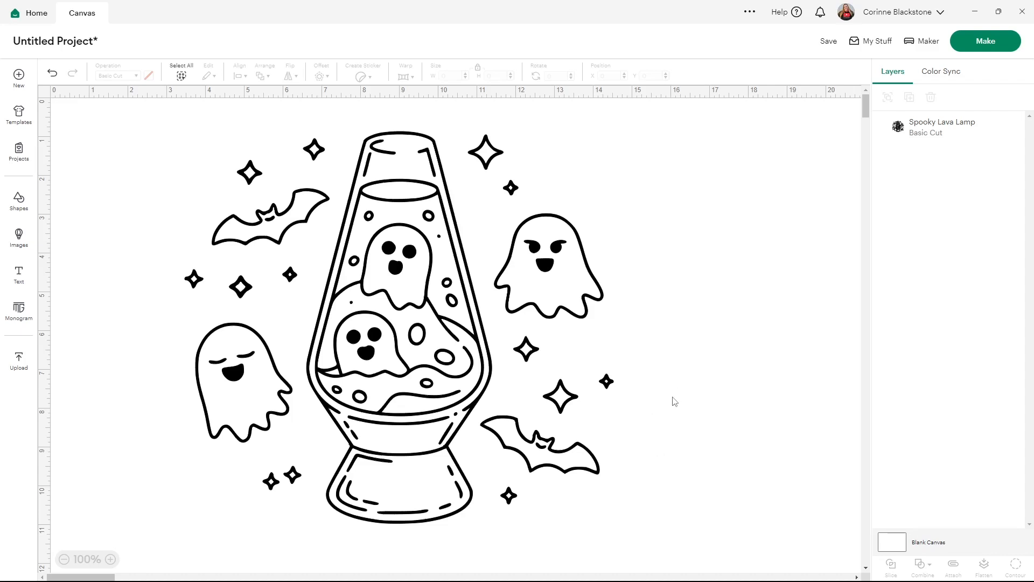
pyautogui.moveTo(654, 324)
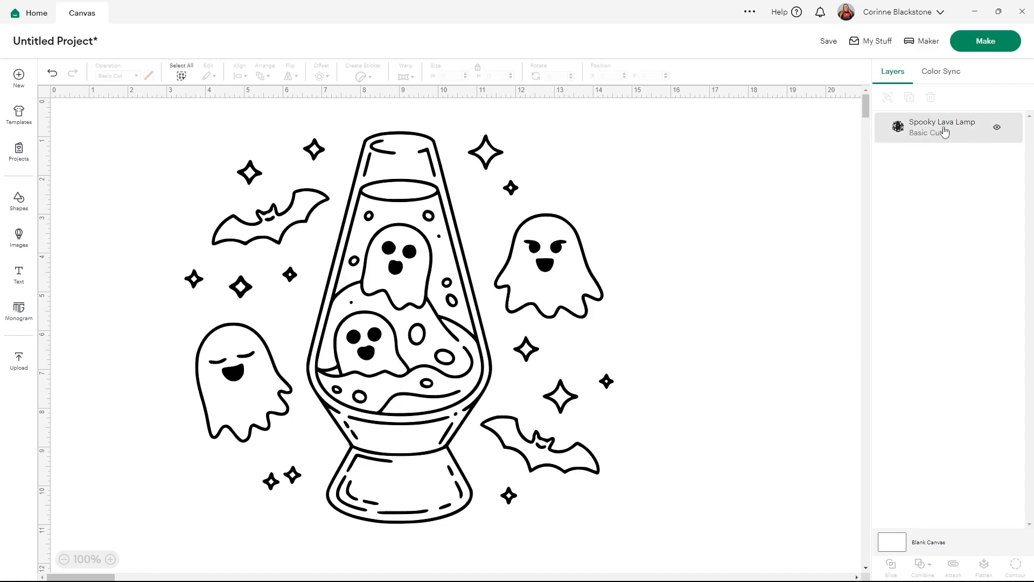
pyautogui.rightClick(942, 127)
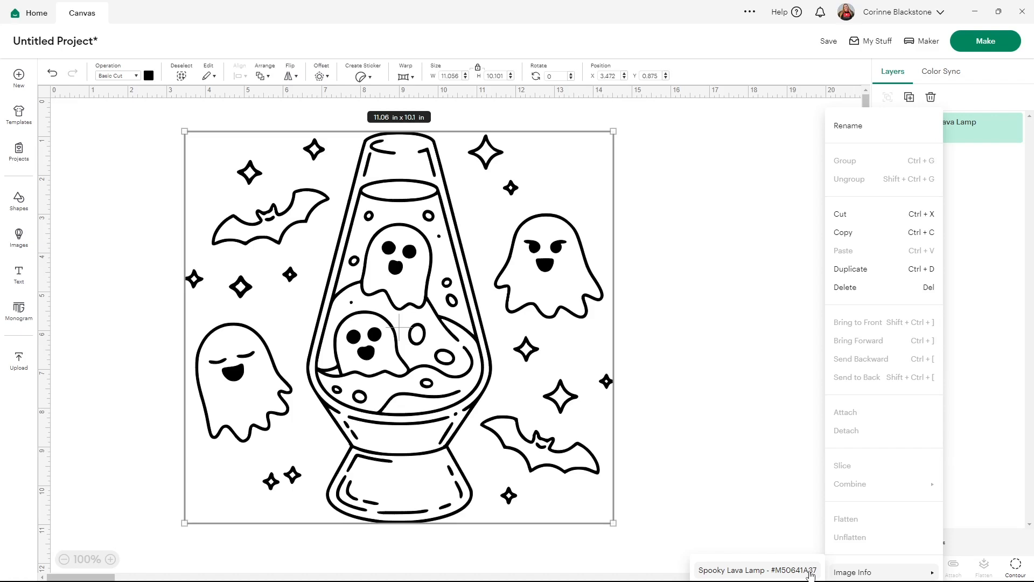
pyautogui.moveTo(791, 459)
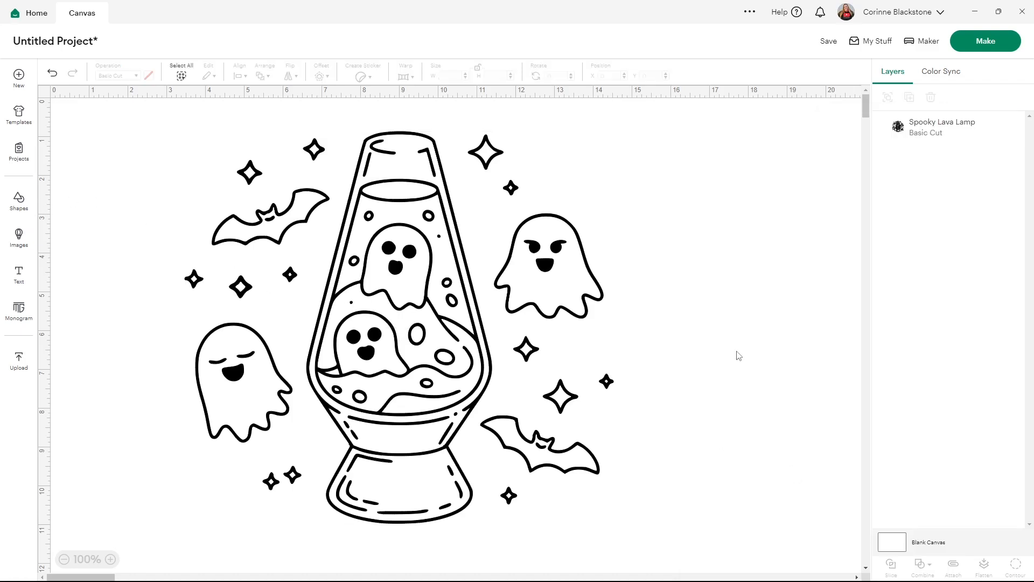
# Find the Spooky Lava Lamp image by its ID #M50641A37 and view its details.
pyautogui.click(18, 237)
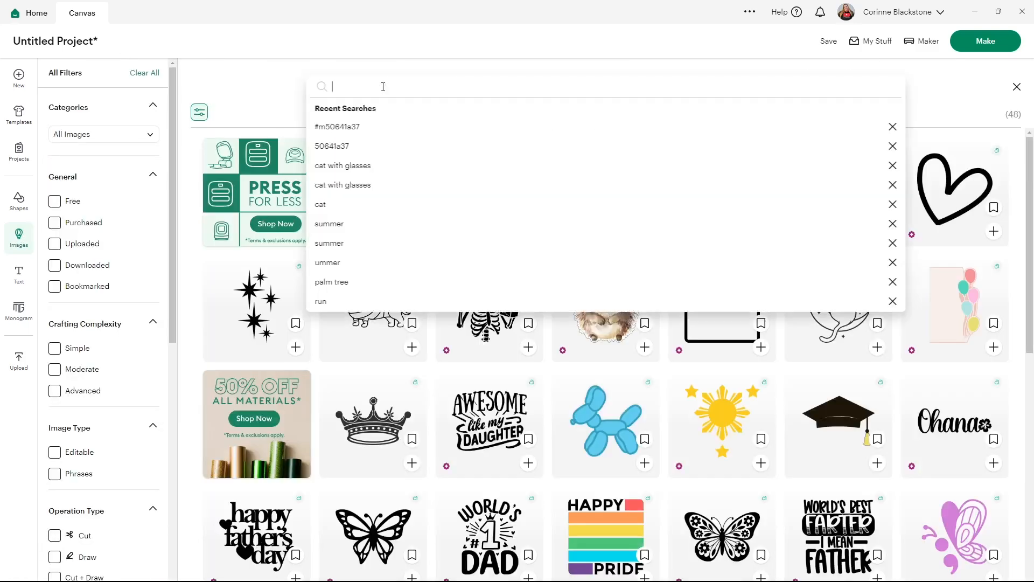
pyautogui.write('#')
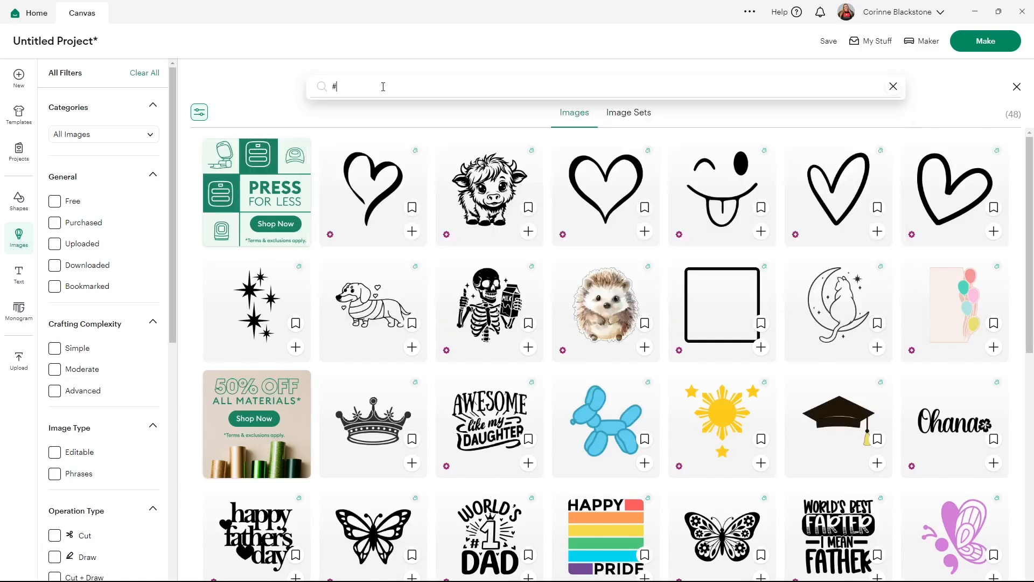
pyautogui.write('M50641A')
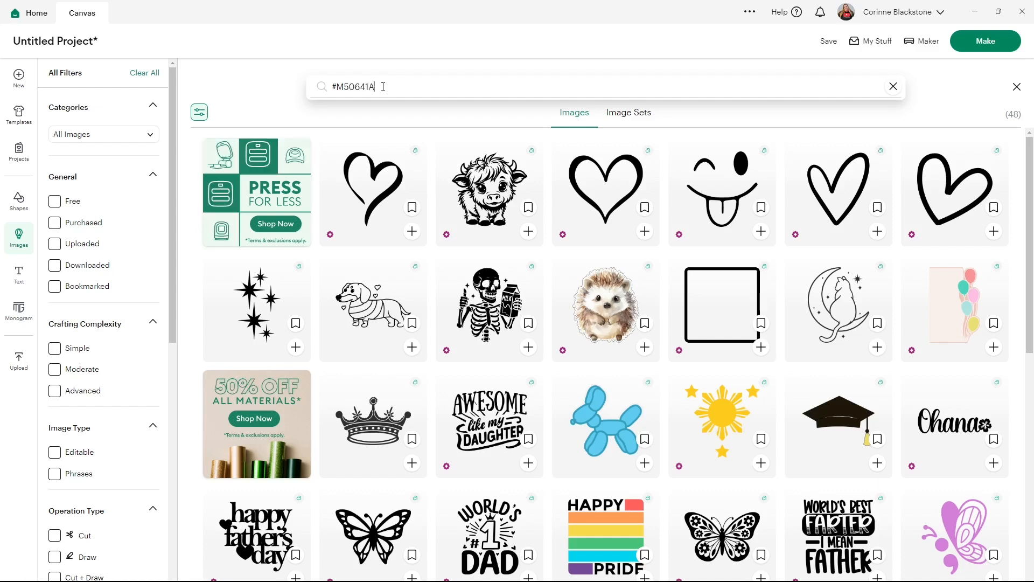
pyautogui.write('37')
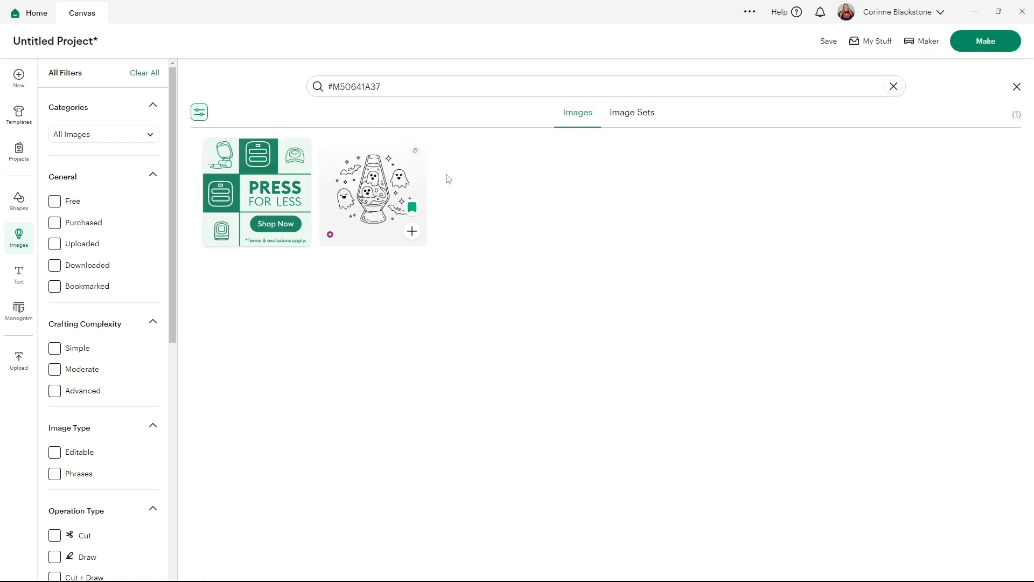
pyautogui.click(373, 193)
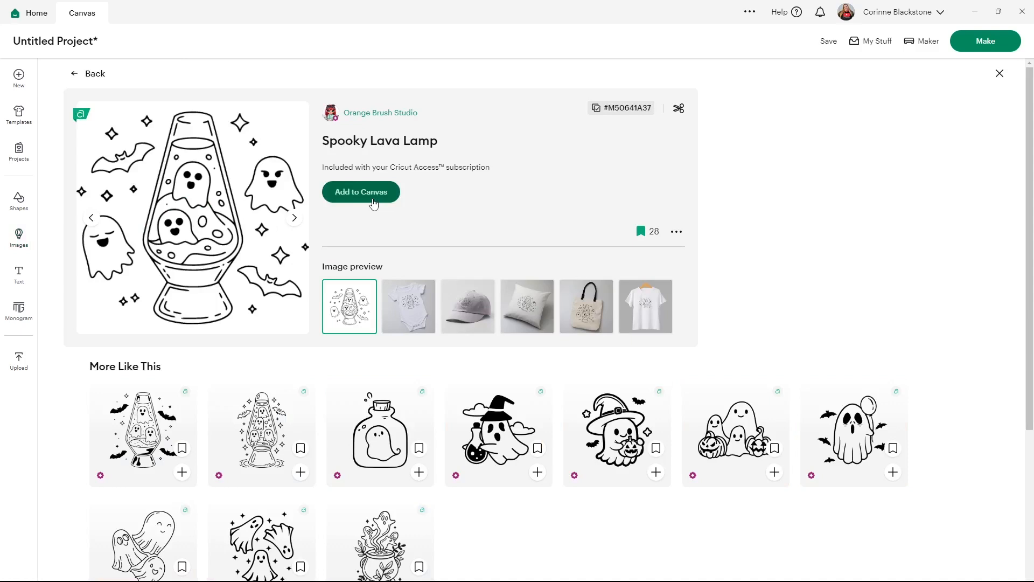
pyautogui.moveTo(244, 261)
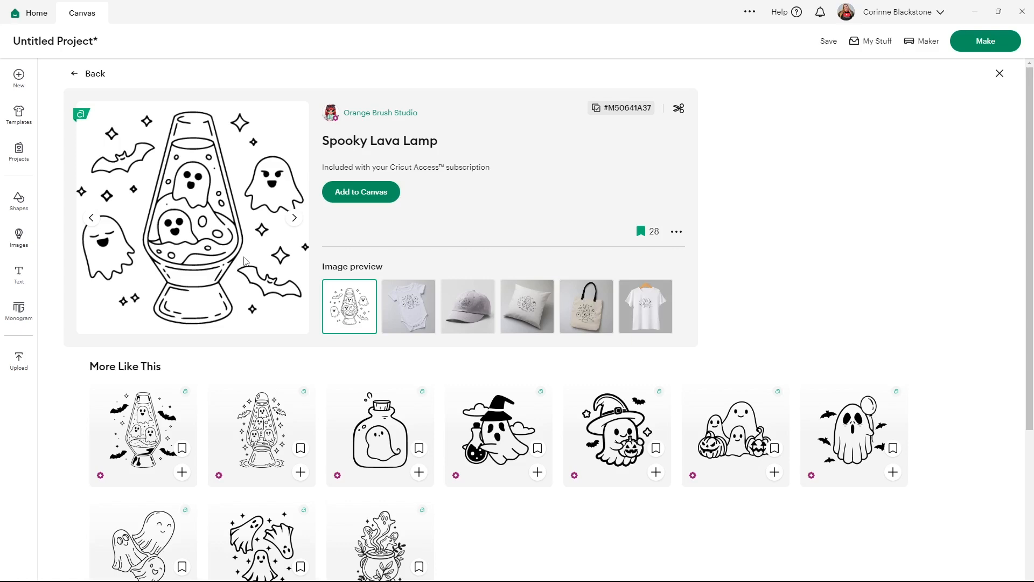
pyautogui.moveTo(552, 304)
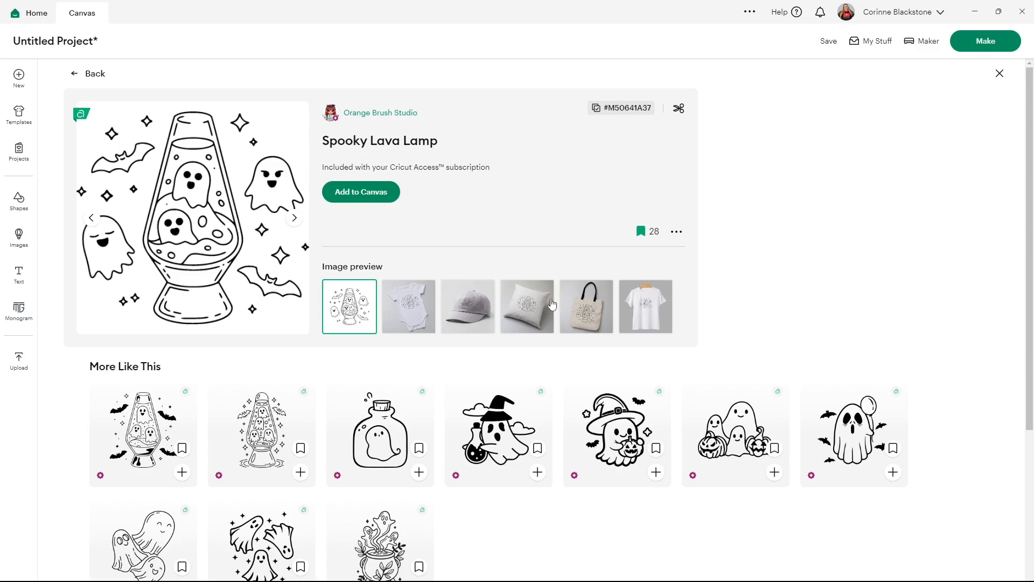
pyautogui.click(361, 192)
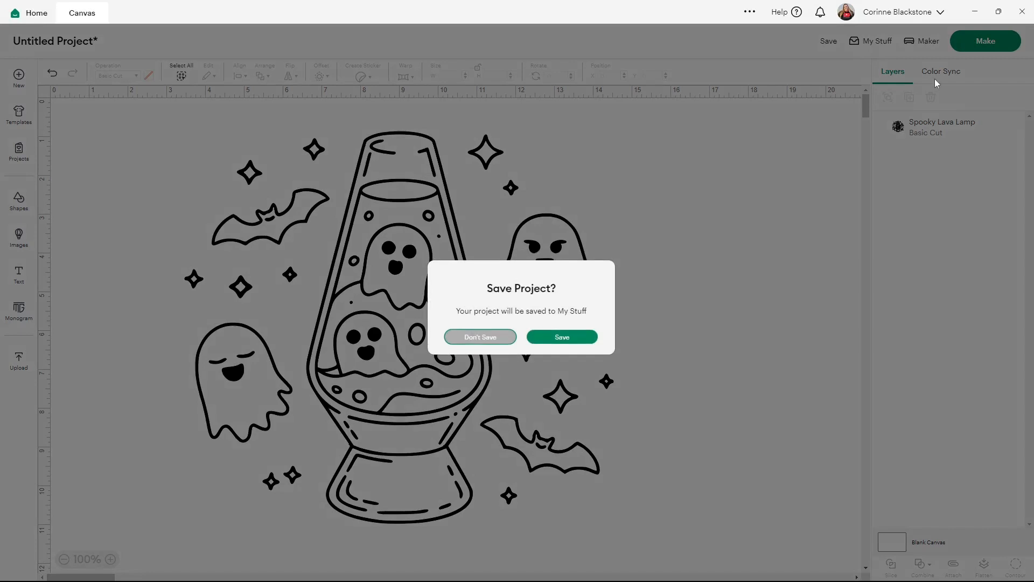
# Save the lava lamp ghosts project under a new title and exit Cricut Design Space.
pyautogui.click(562, 336)
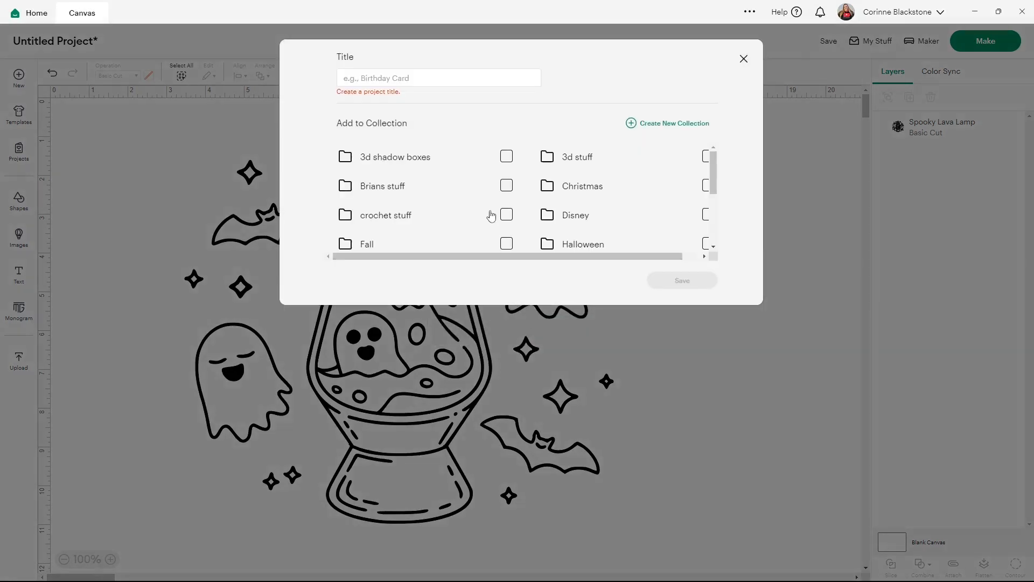
pyautogui.click(438, 78)
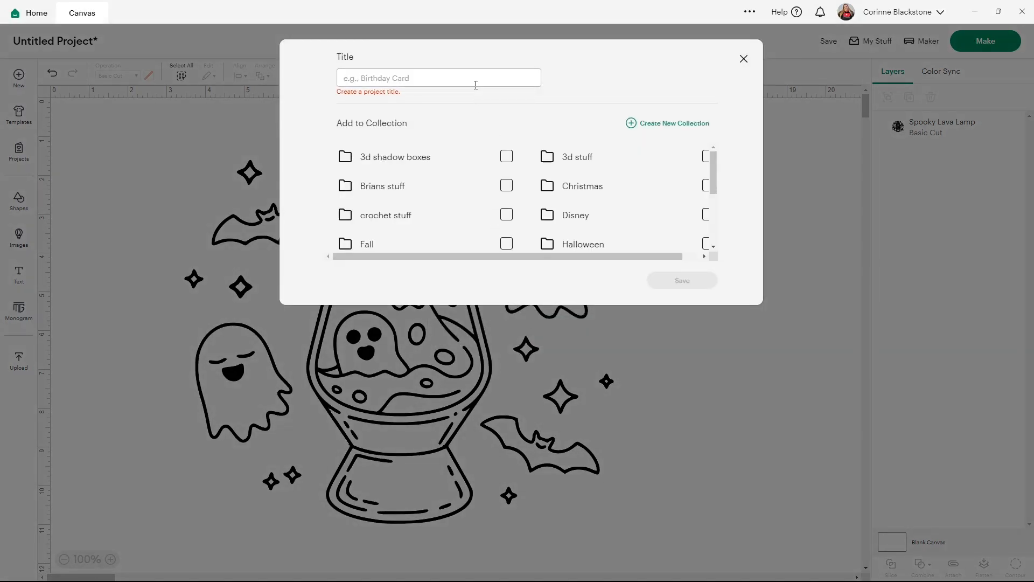
pyautogui.write('va ghod=s')
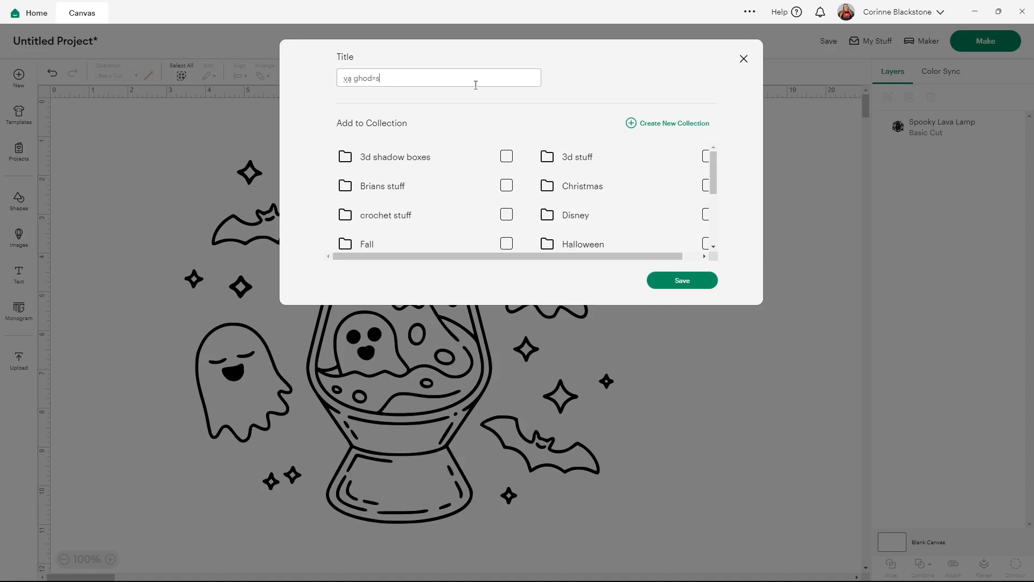
pyautogui.write('t')
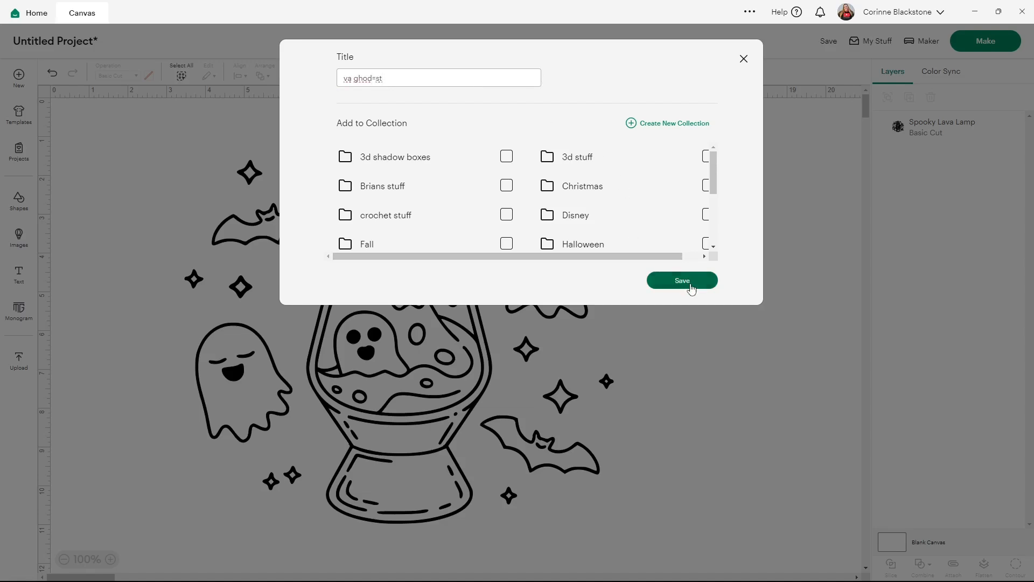
pyautogui.click(681, 280)
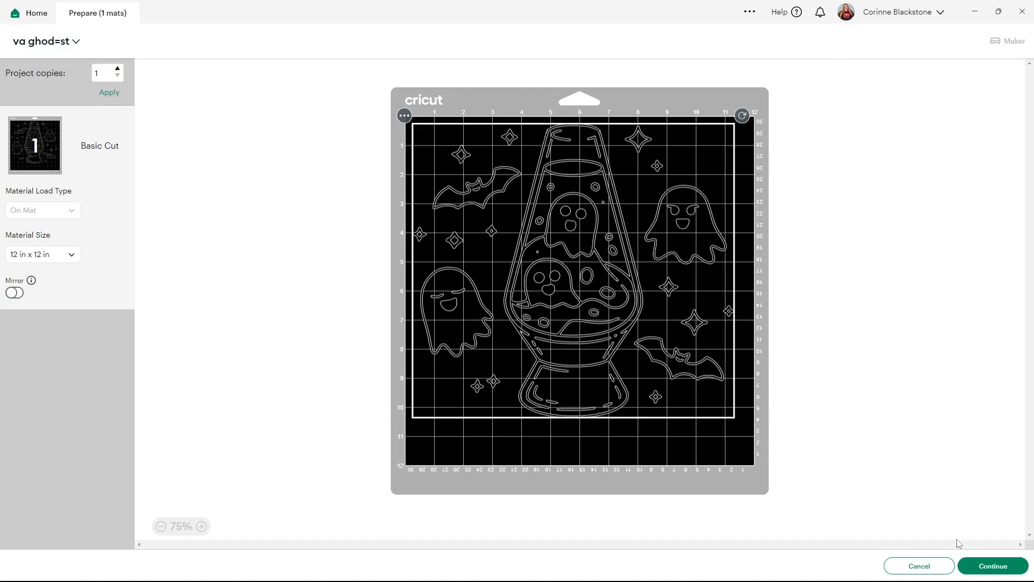
pyautogui.click(991, 566)
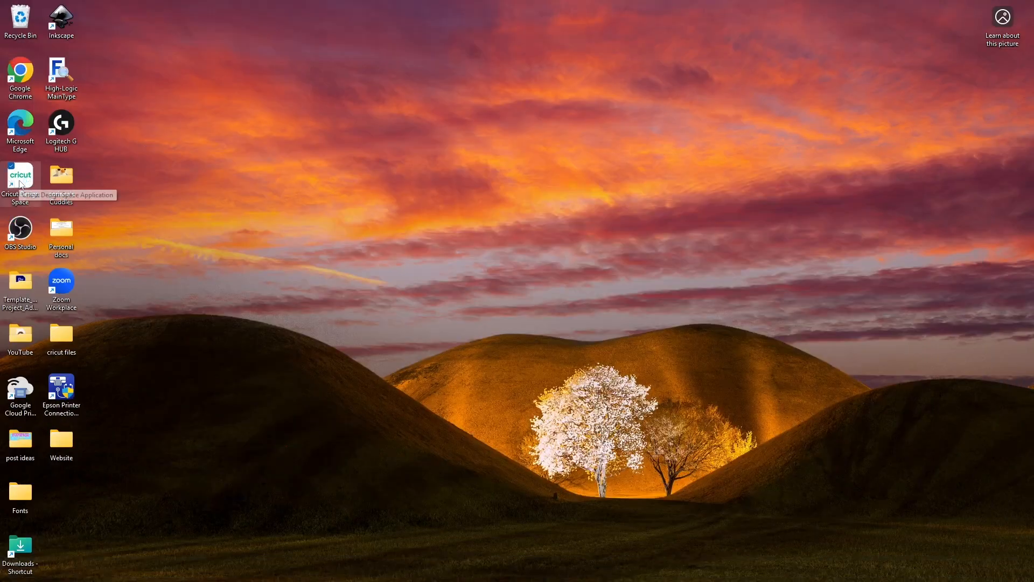
# Relaunch Cricut Design Space and add the Small Highland Cow image to a new project.
pyautogui.doubleClick(20, 178)
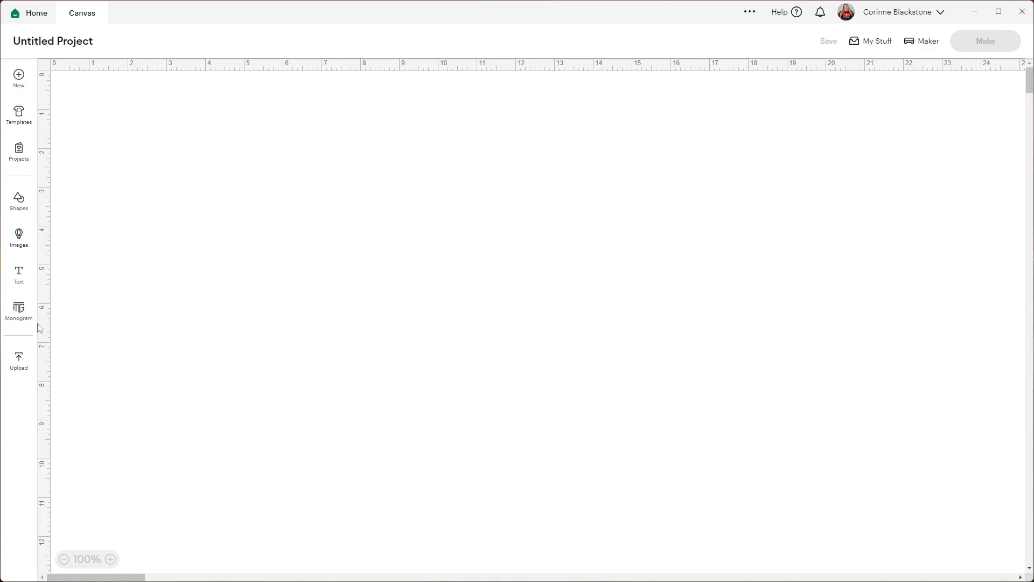
pyautogui.click(19, 237)
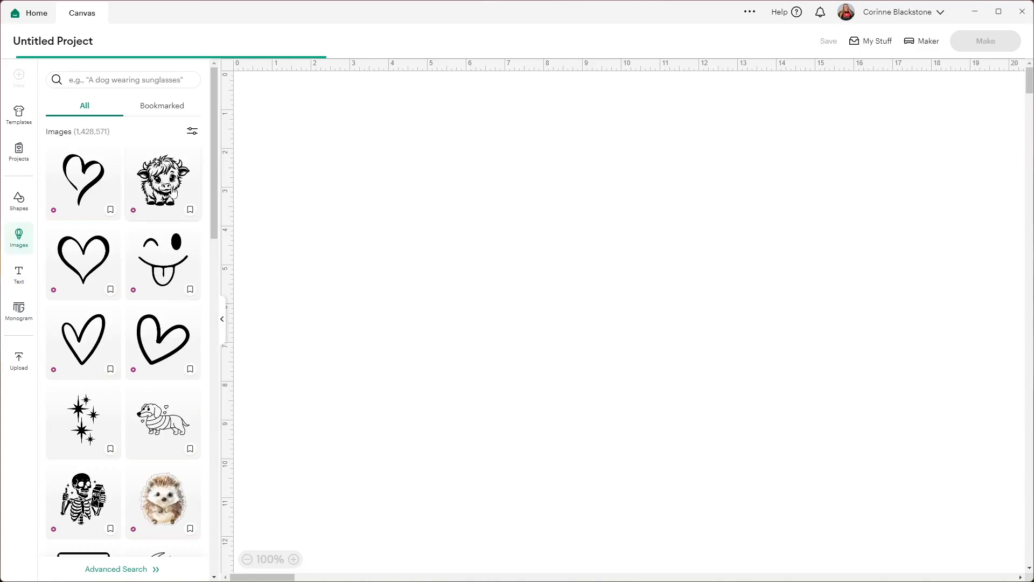
pyautogui.click(162, 180)
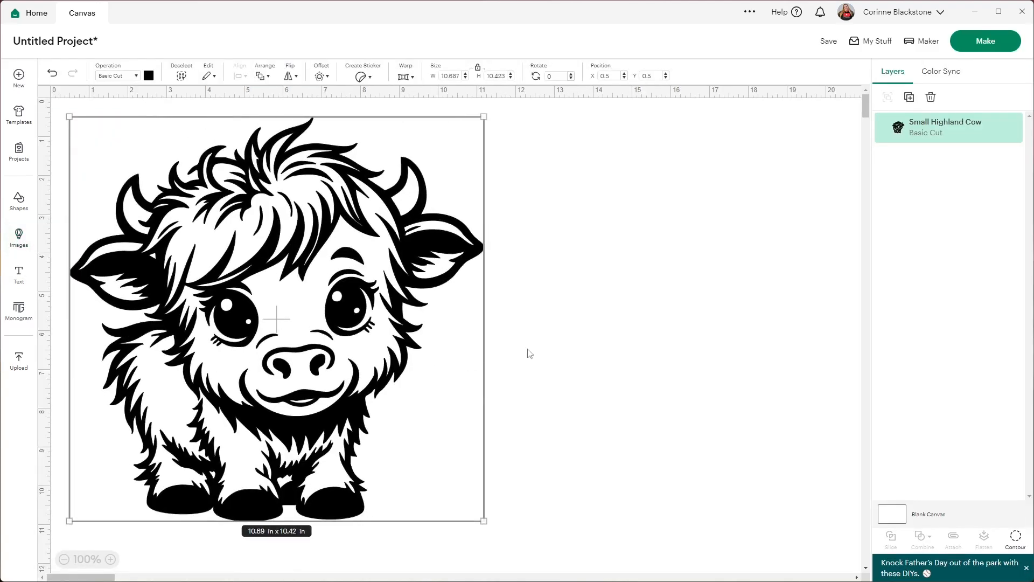
pyautogui.click(531, 353)
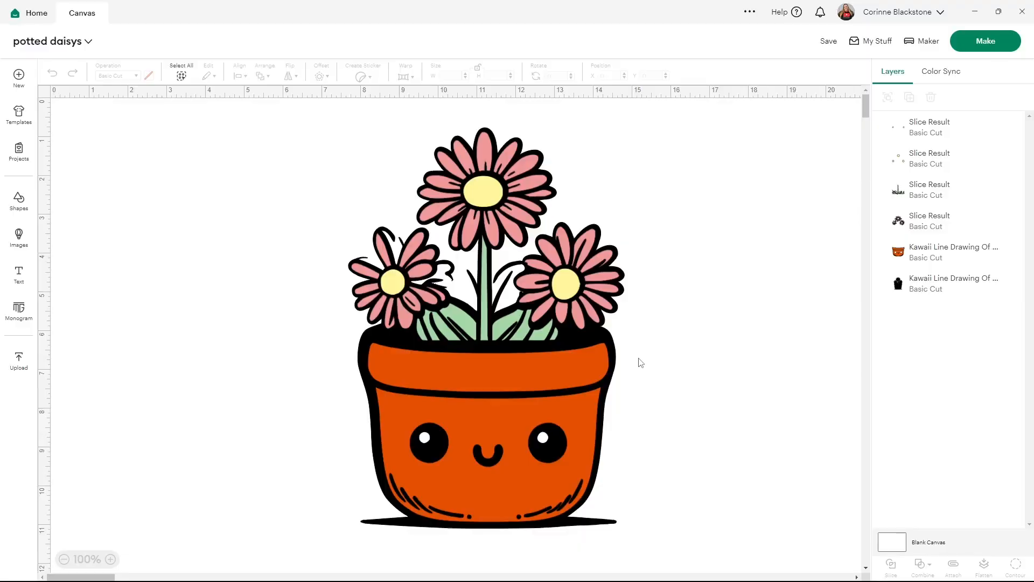
pyautogui.moveTo(628, 363)
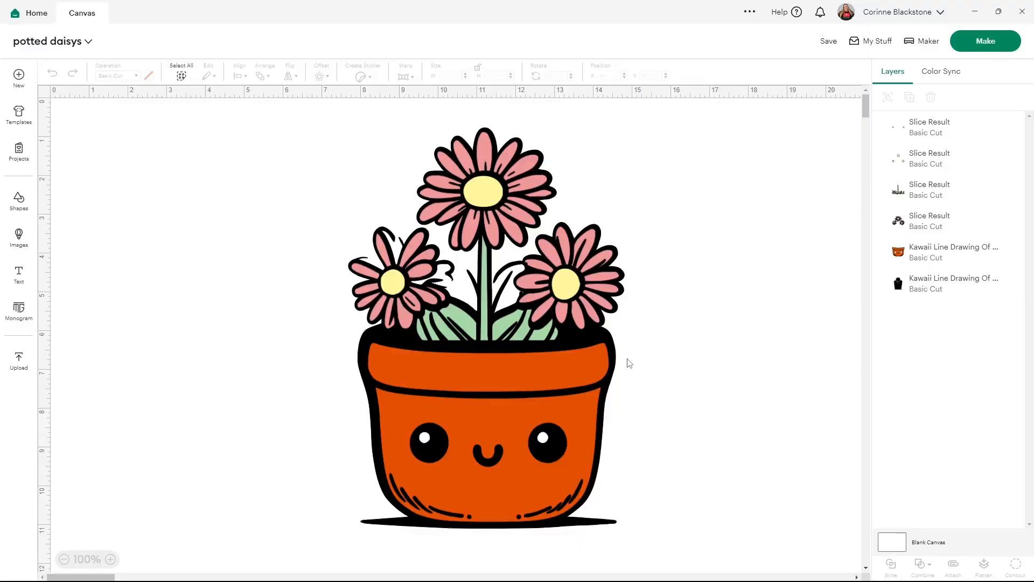
pyautogui.moveTo(637, 358)
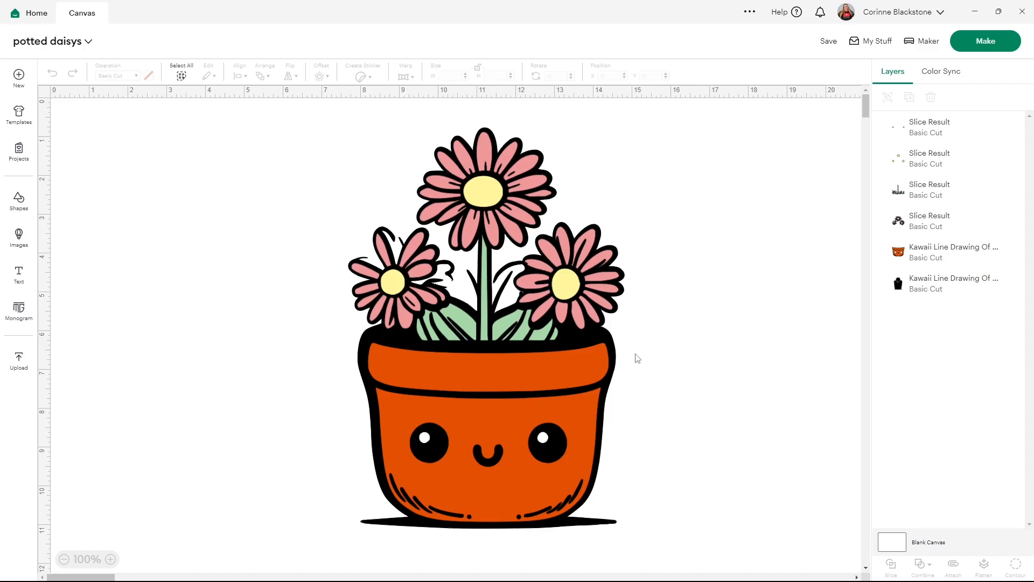
pyautogui.moveTo(642, 377)
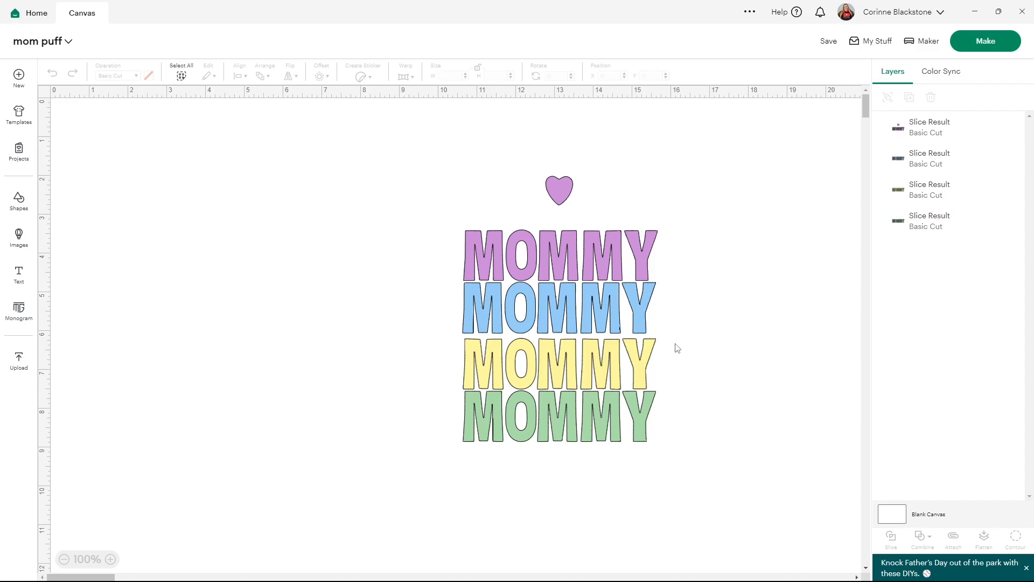
pyautogui.moveTo(580, 319)
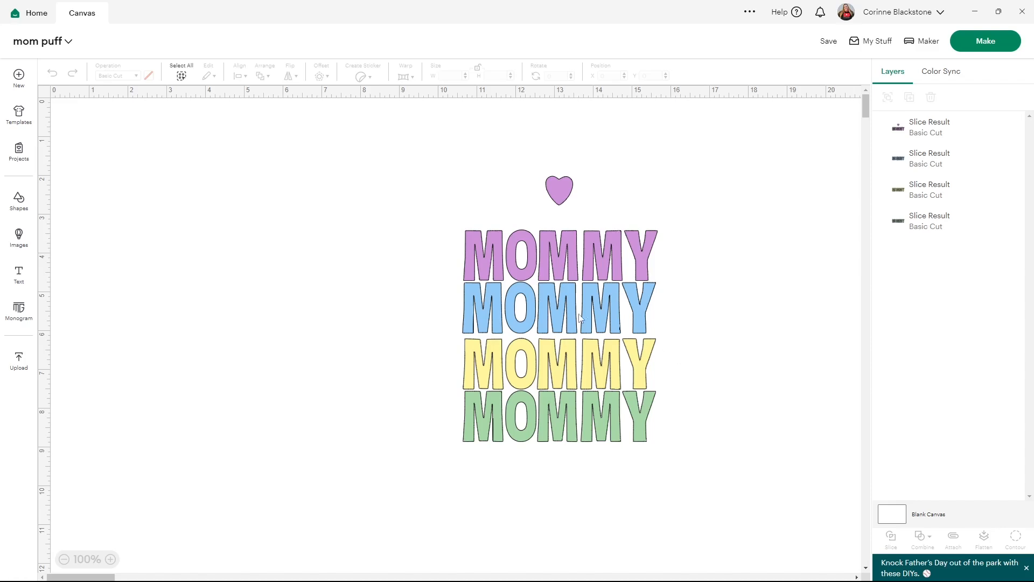
pyautogui.moveTo(677, 28)
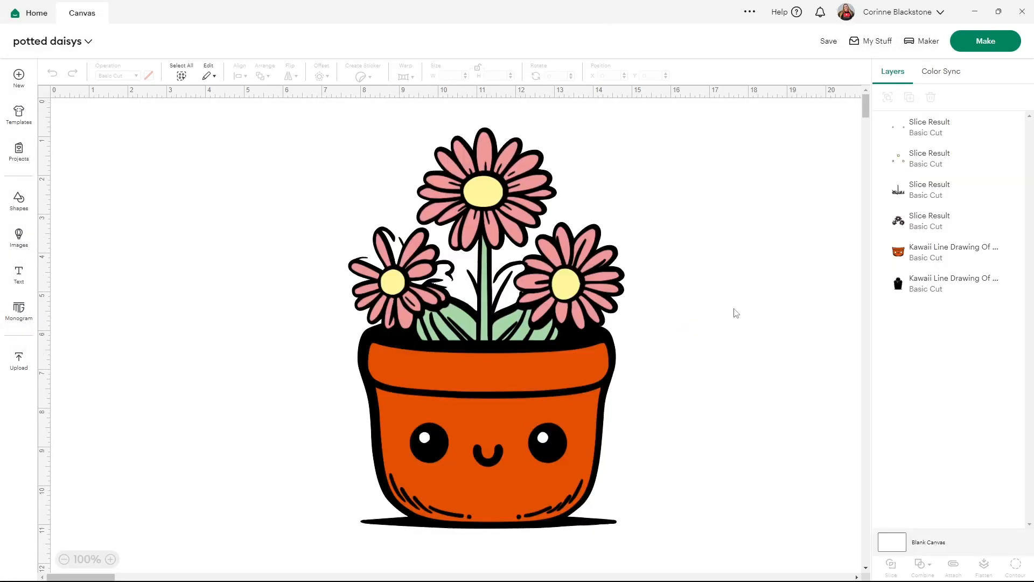
# Paste the copied MOMMY stack onto the potted daisys canvas and enlarge it beside the flowerpot.
pyautogui.rightClick(159, 175)
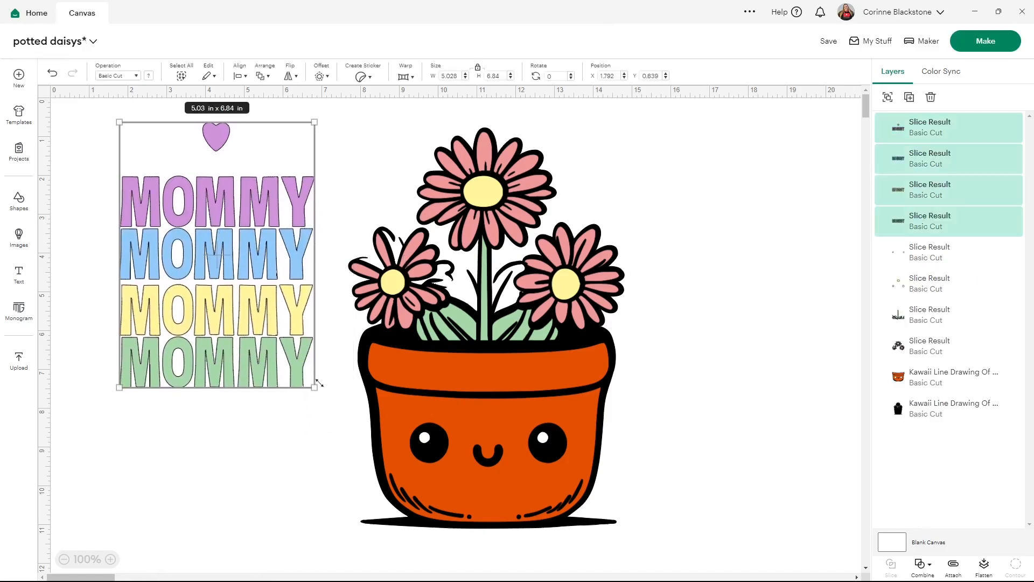
pyautogui.moveTo(316, 386); pyautogui.dragTo(357, 522)
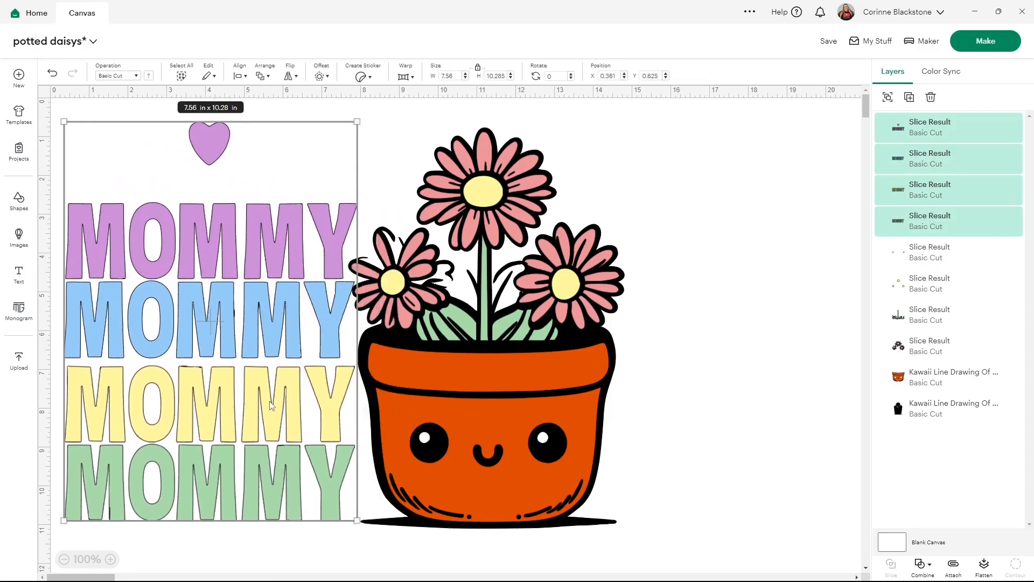